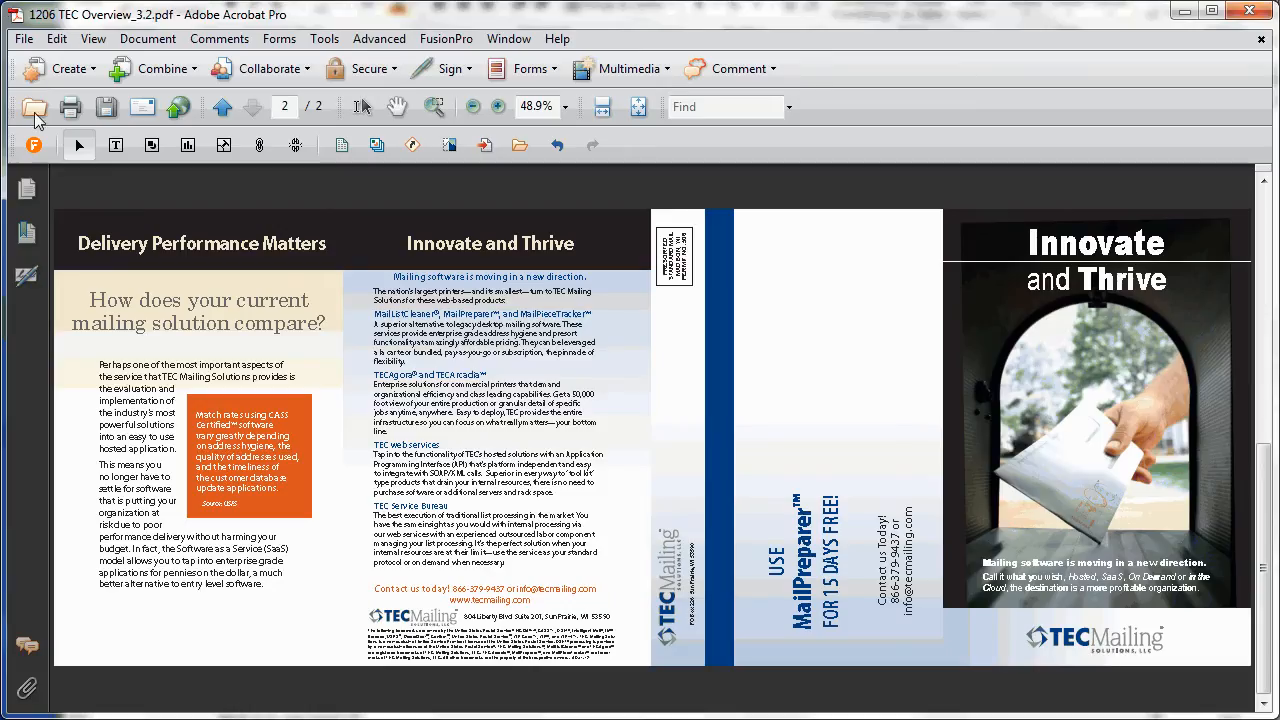
mouse_move(32, 144)
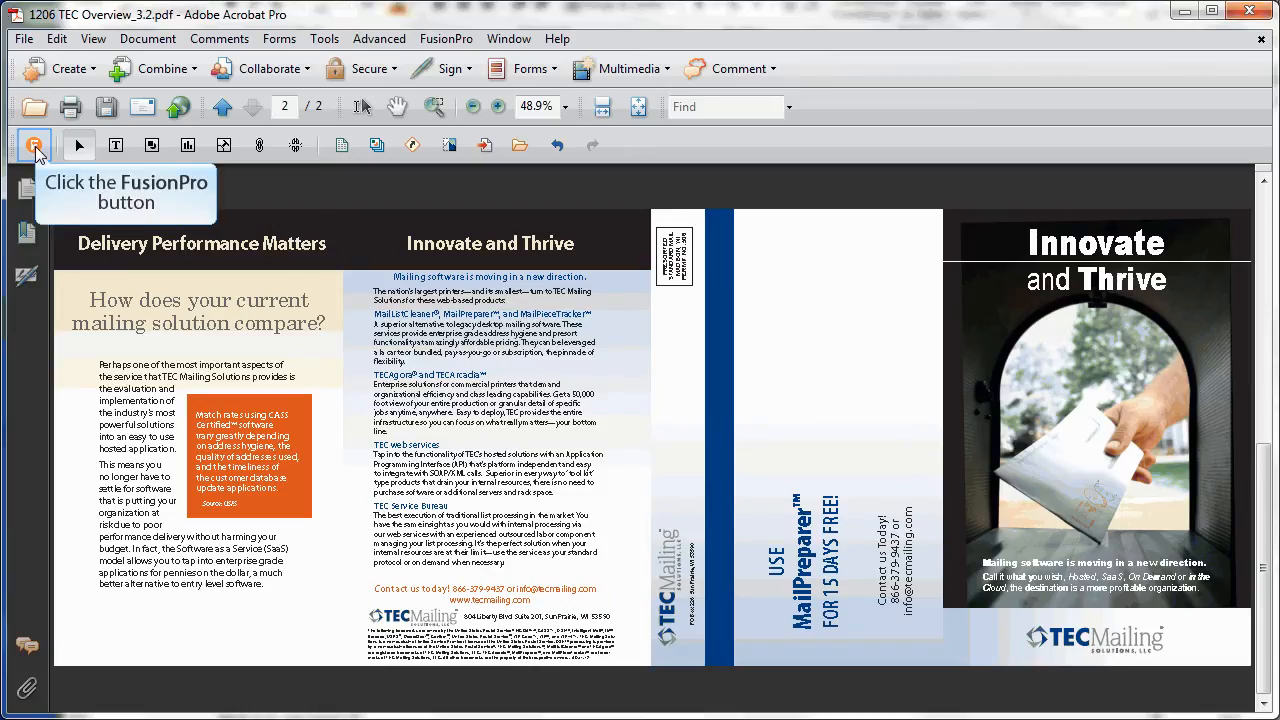
Step: Define a delimited flat-file CSV data source via FusionPro's Import Data File, bringing up the List Cleanser sign-in
click(32, 144)
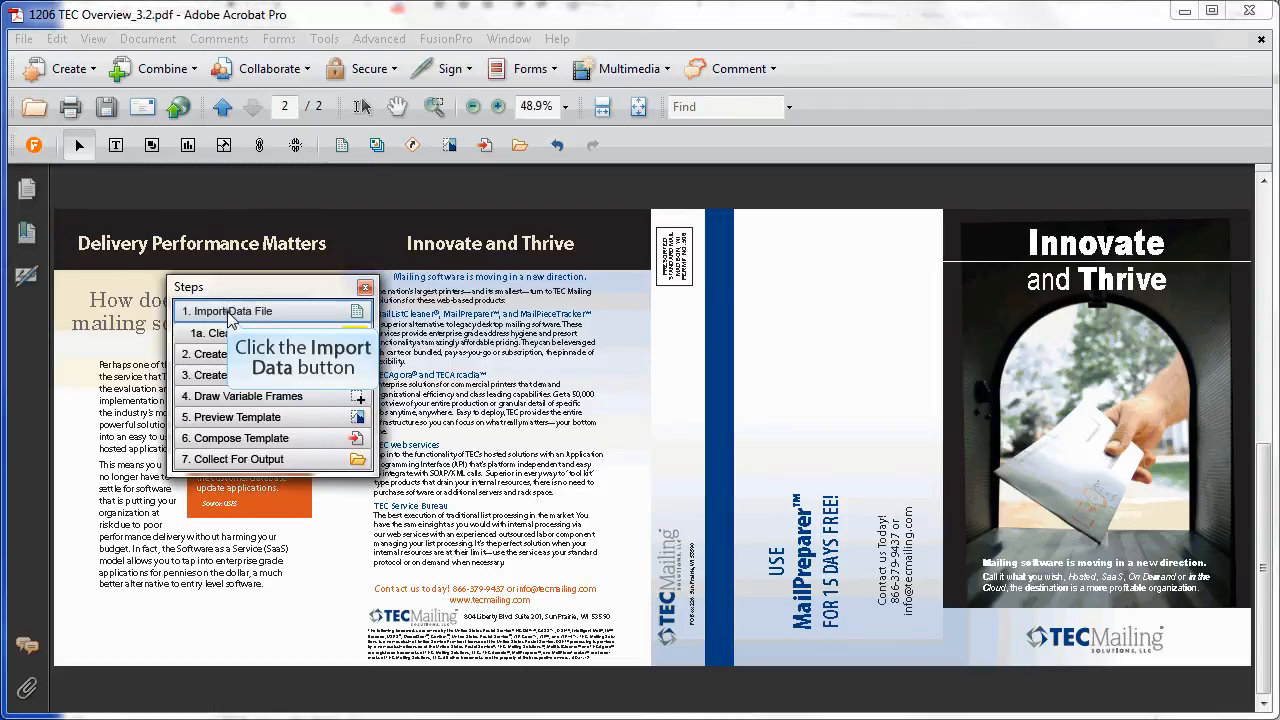
click(236, 312)
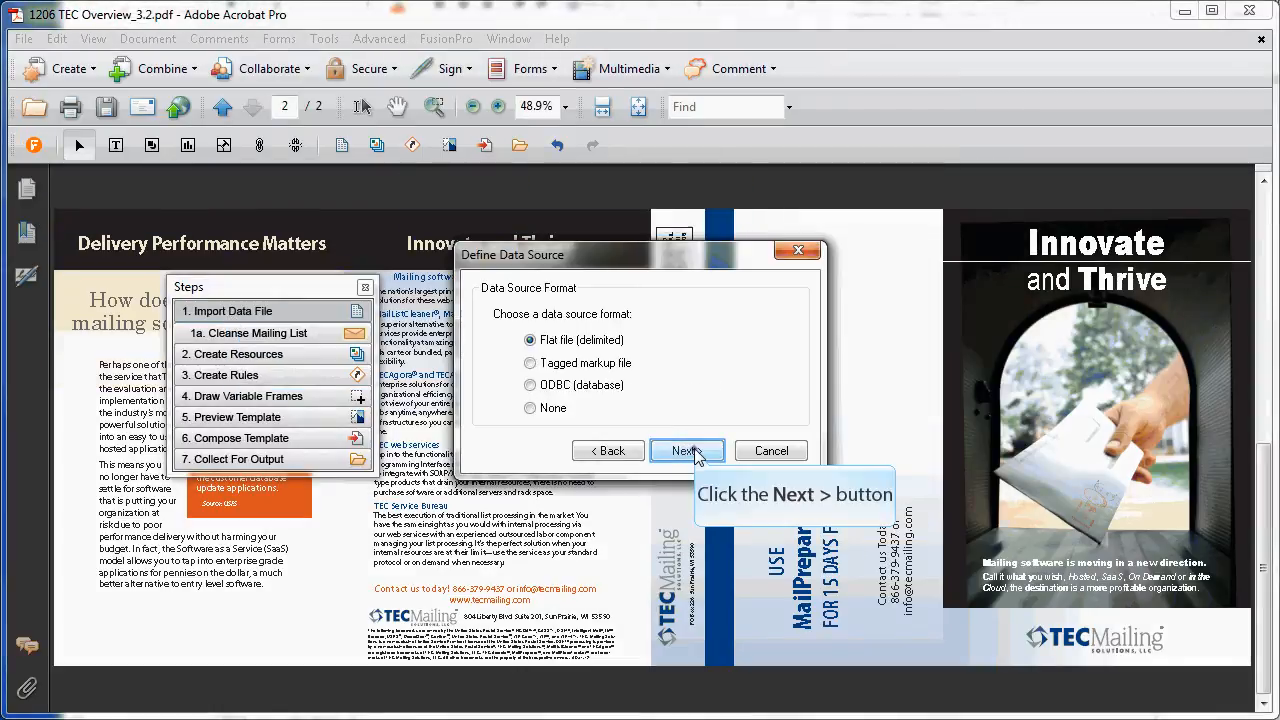
click(688, 450)
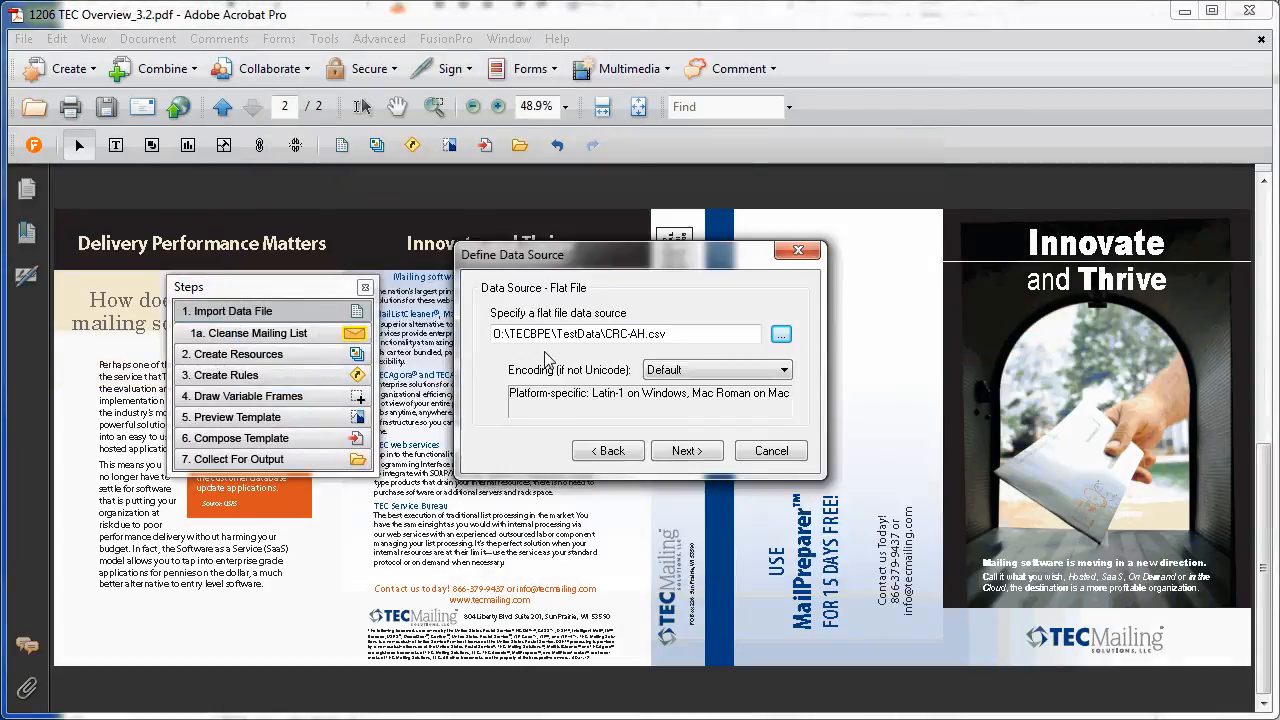
click(688, 450)
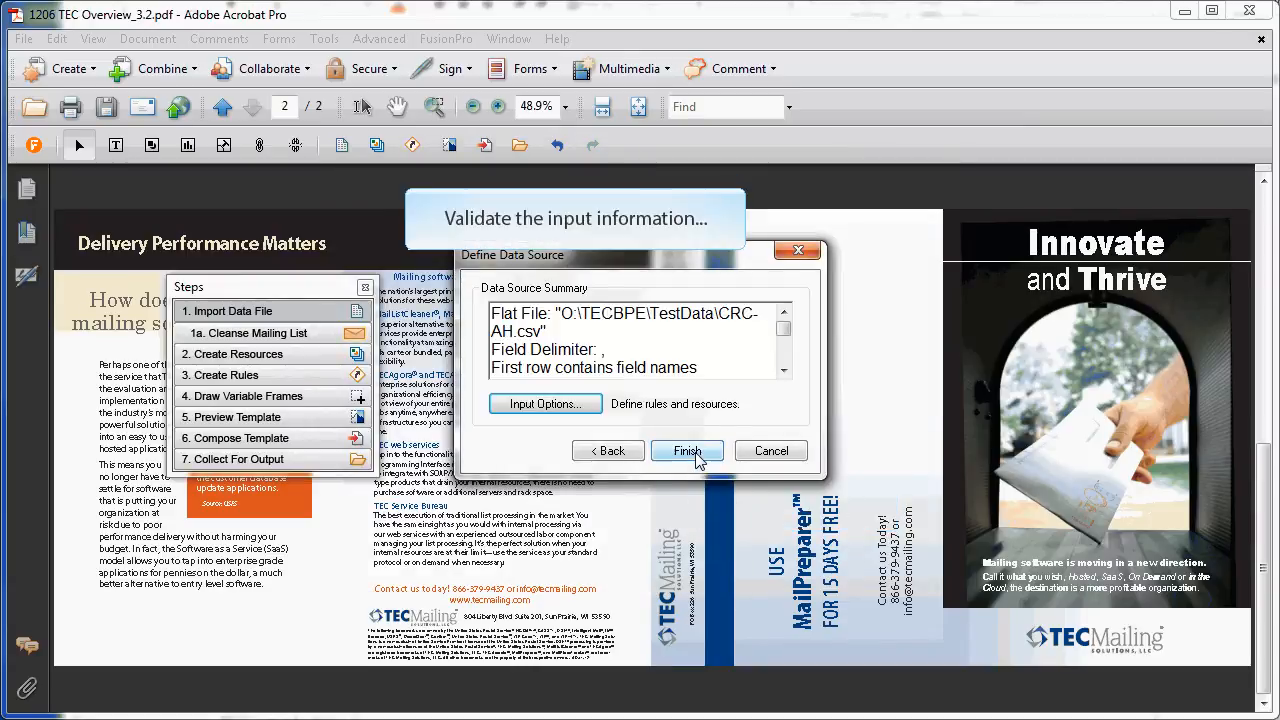
click(688, 450)
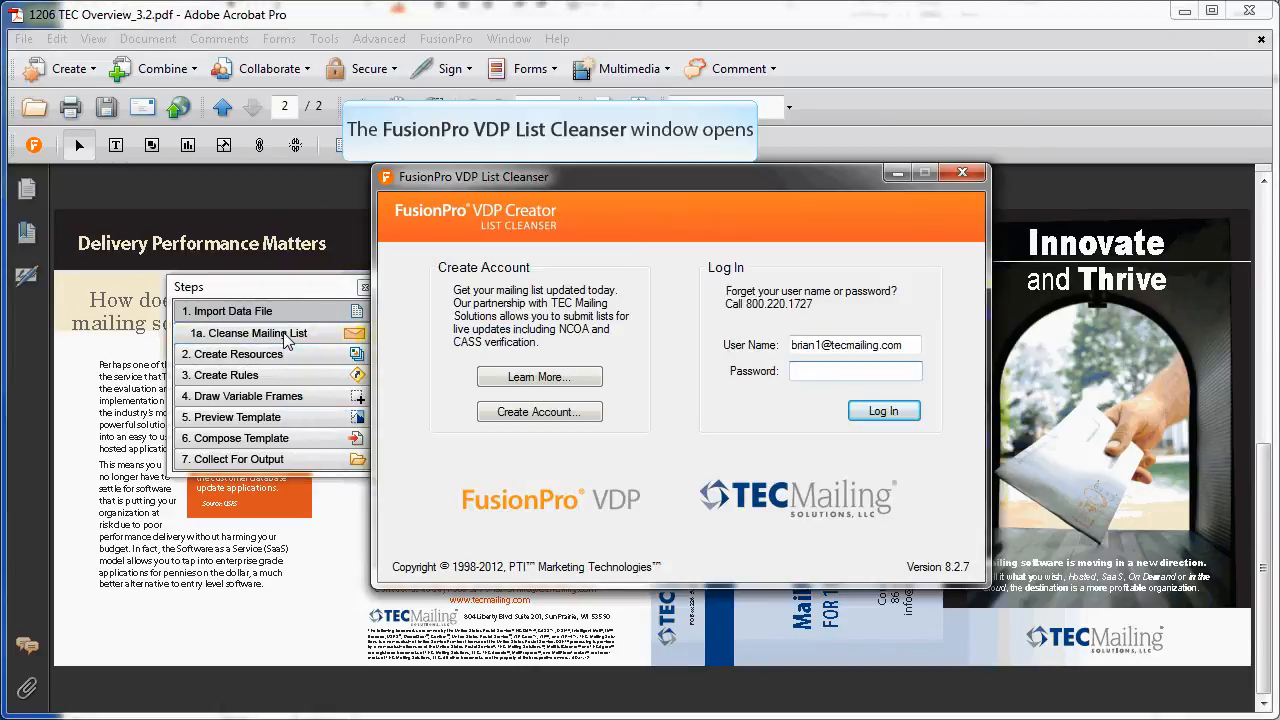
Step: Sign in and create order Test Project #1 on CRC-AH.csv with CASS, Eliminate Duplicates and Presort, continuing to field mapping
click(884, 410)
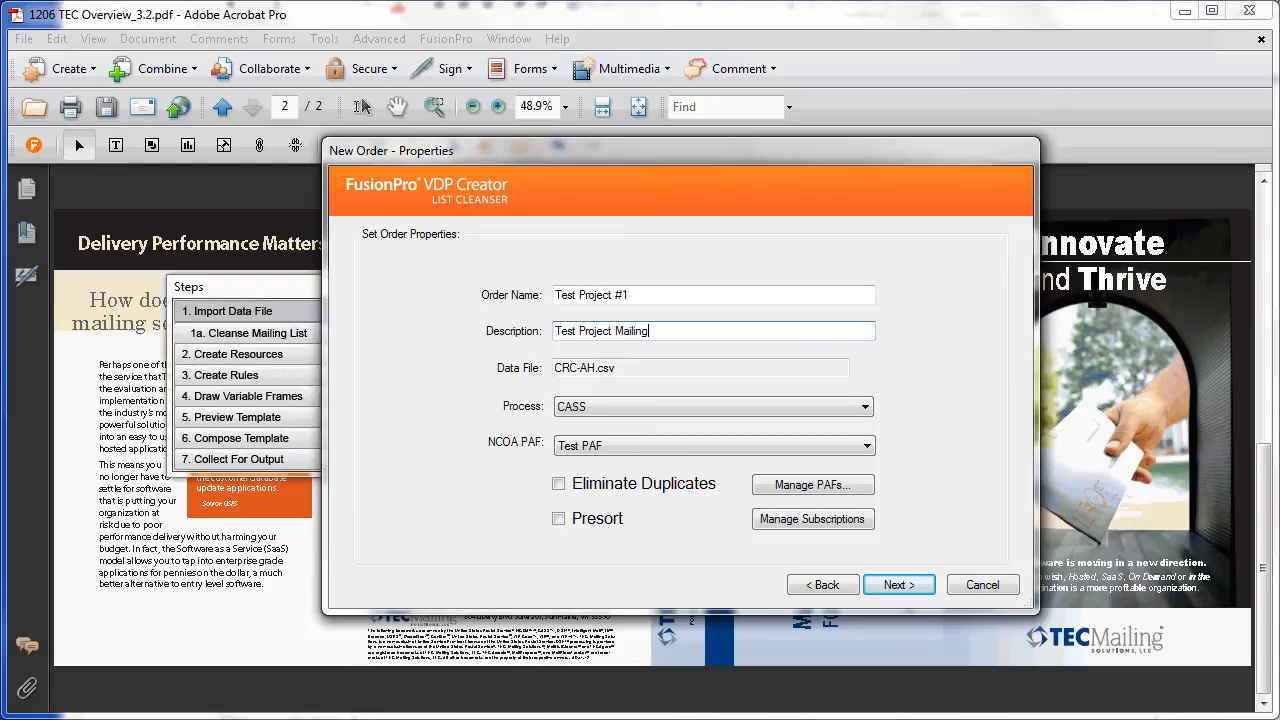
mouse_move(650, 406)
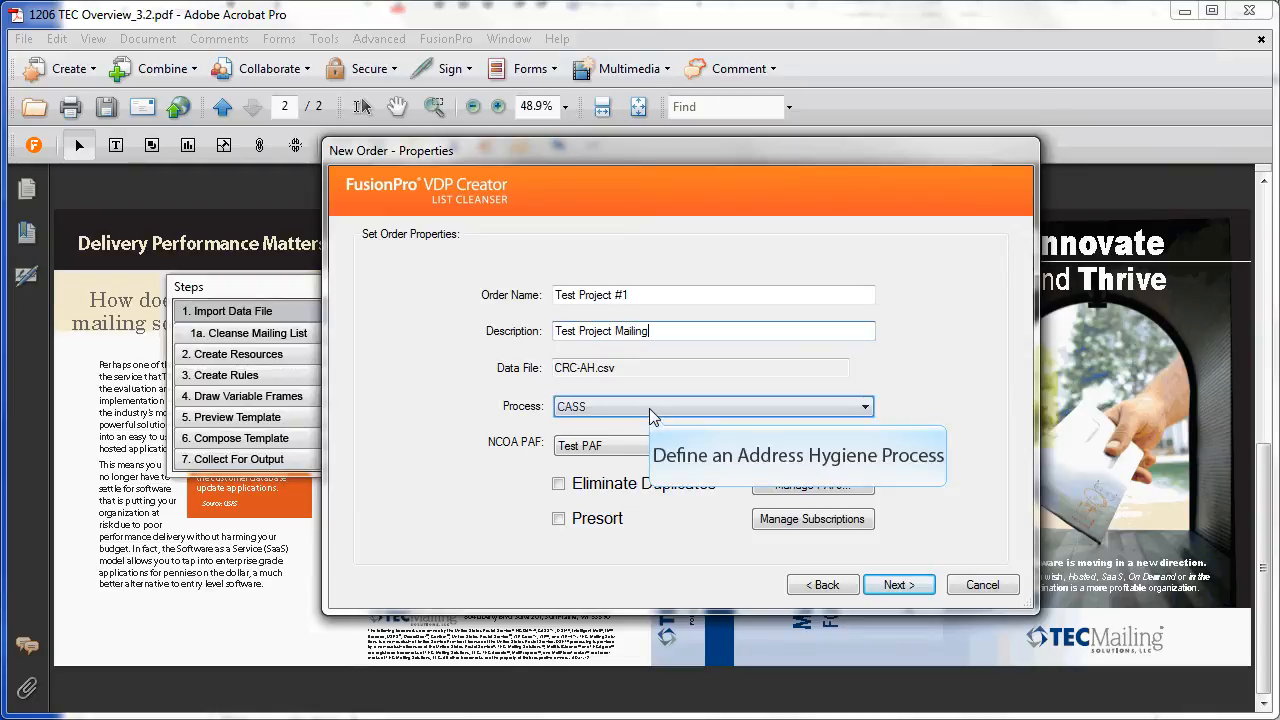
click(712, 406)
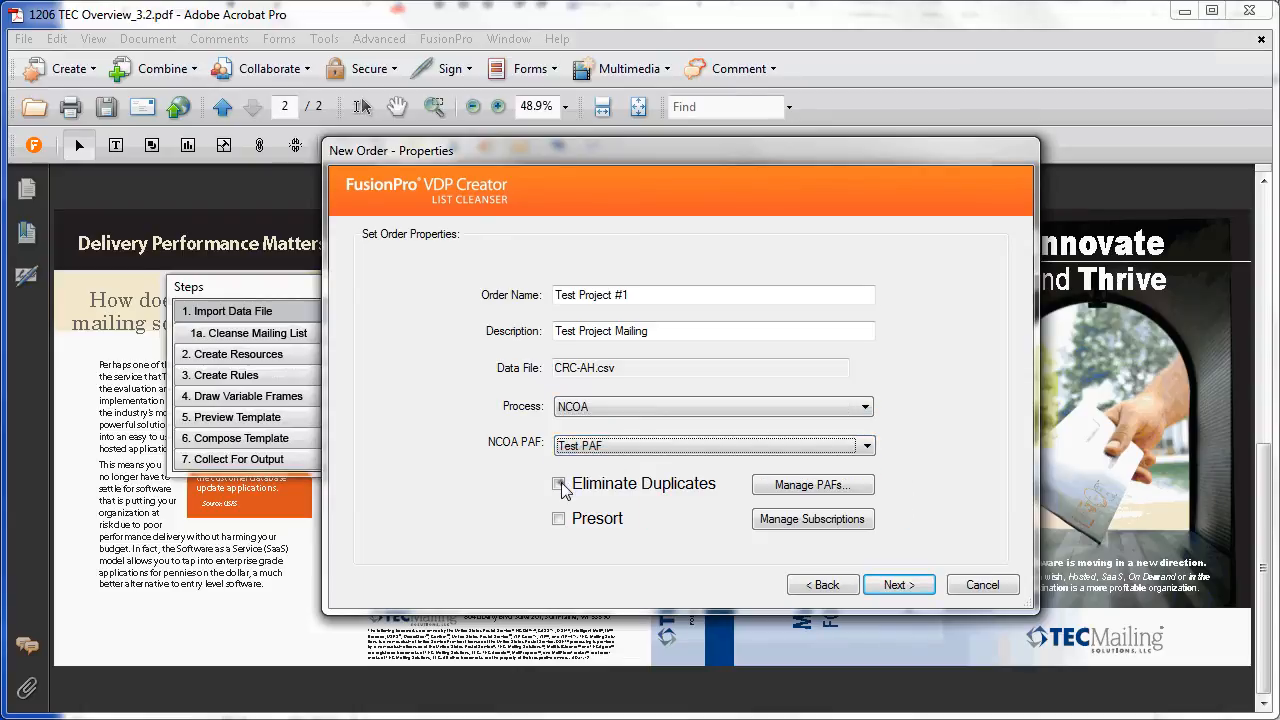
click(560, 518)
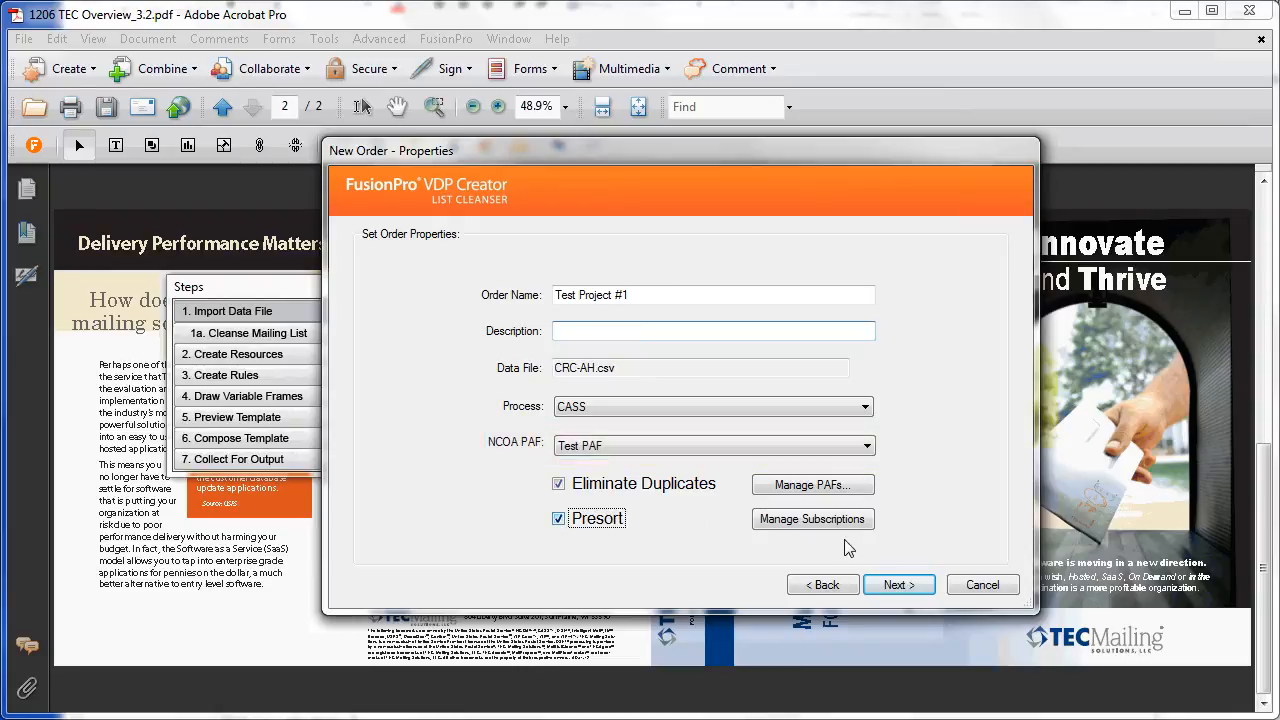
mouse_move(884, 576)
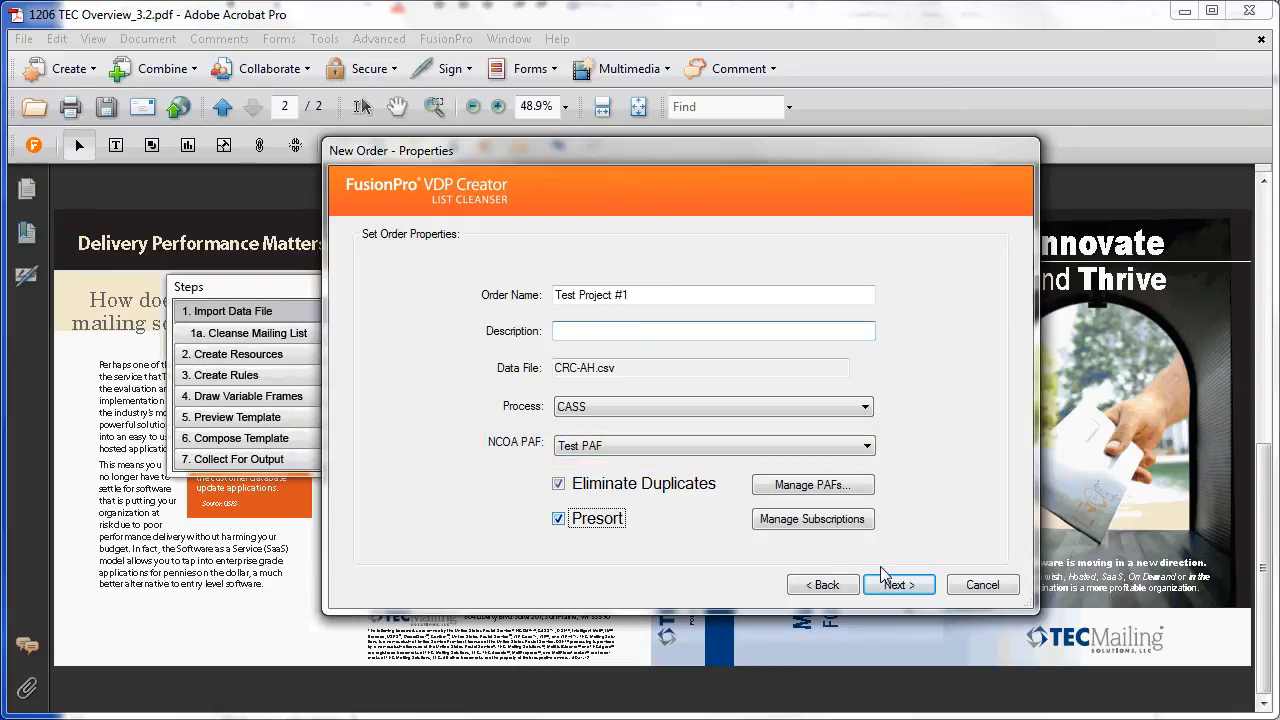
click(896, 584)
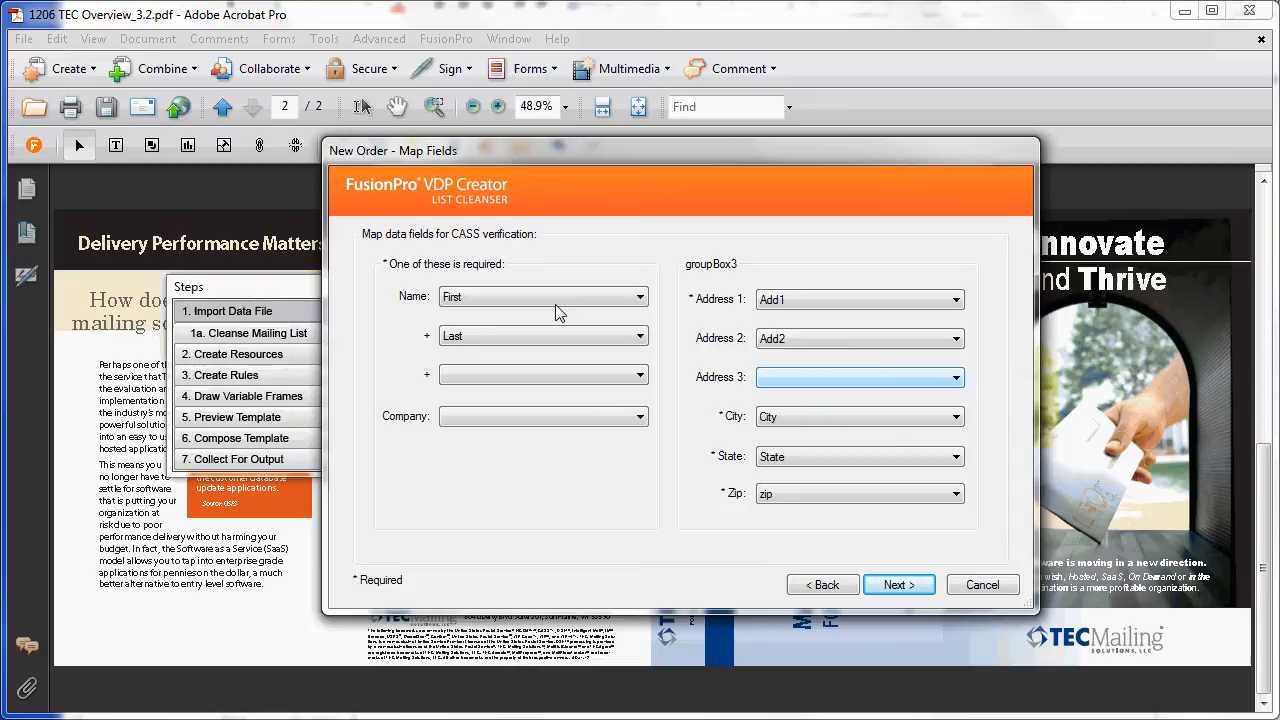
Step: Keep the name and address field mappings with company left empty and proceed to duplicate elimination settings
click(640, 416)
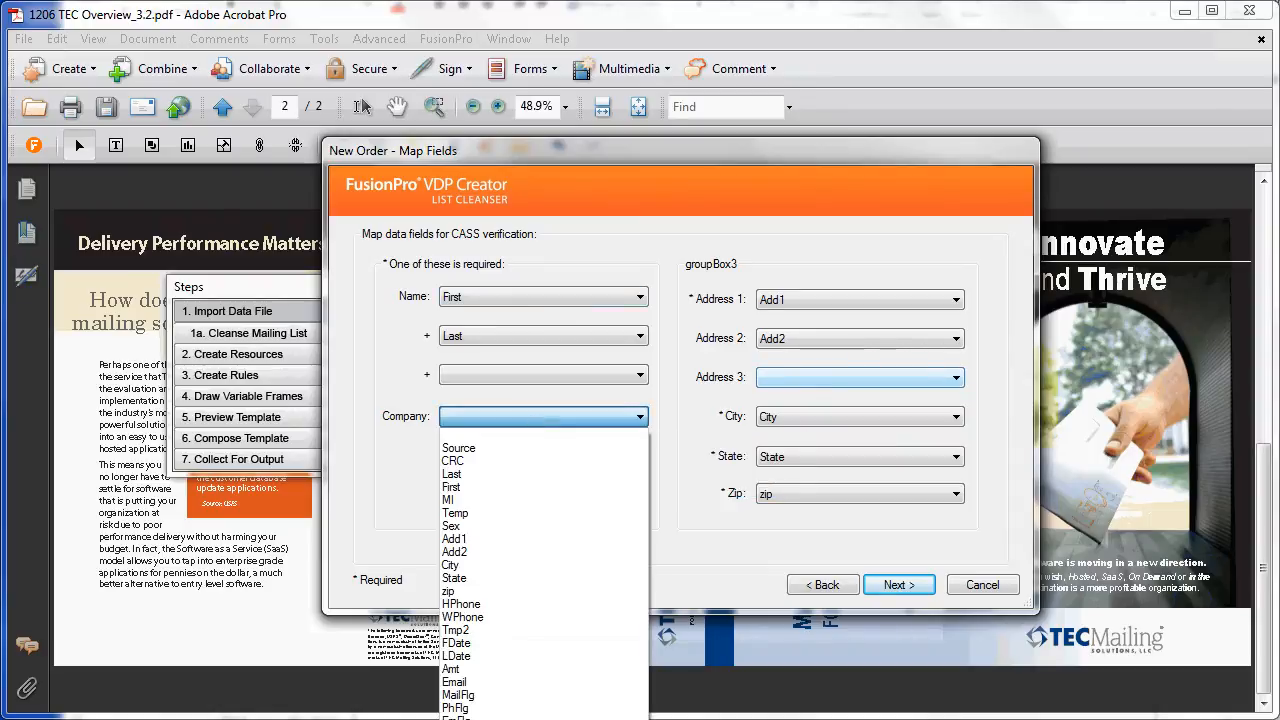
click(544, 416)
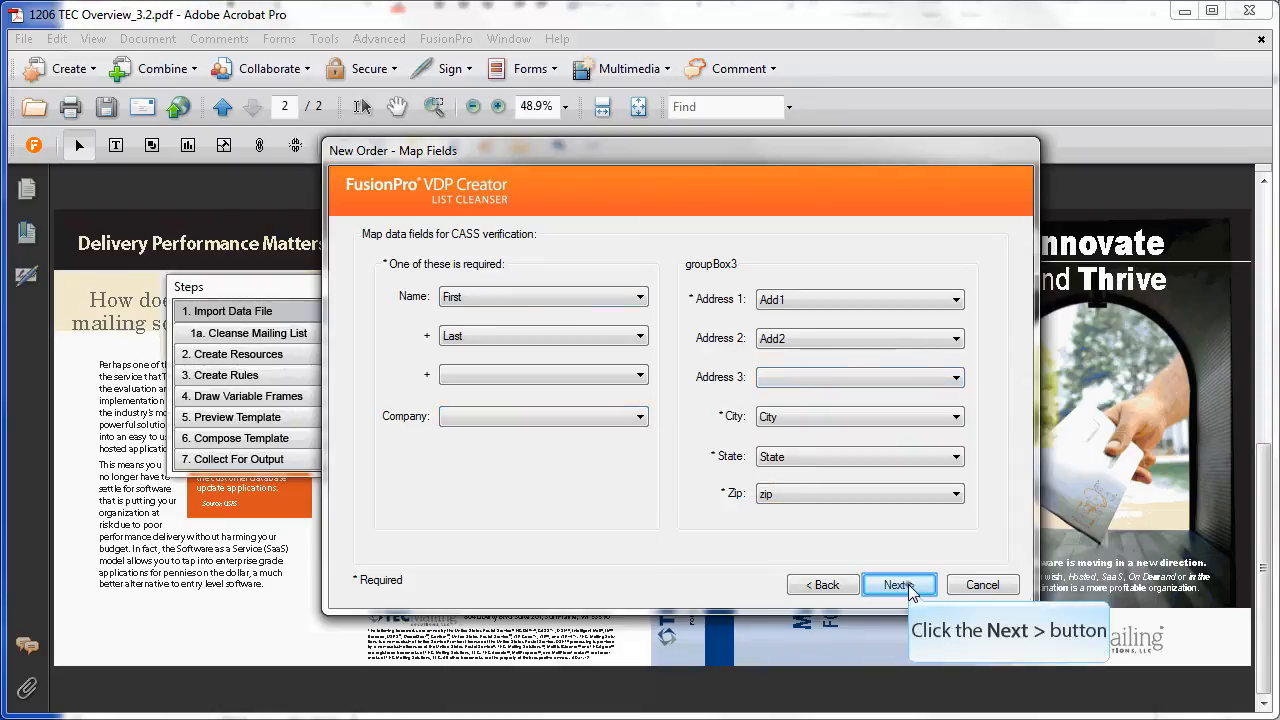
click(896, 584)
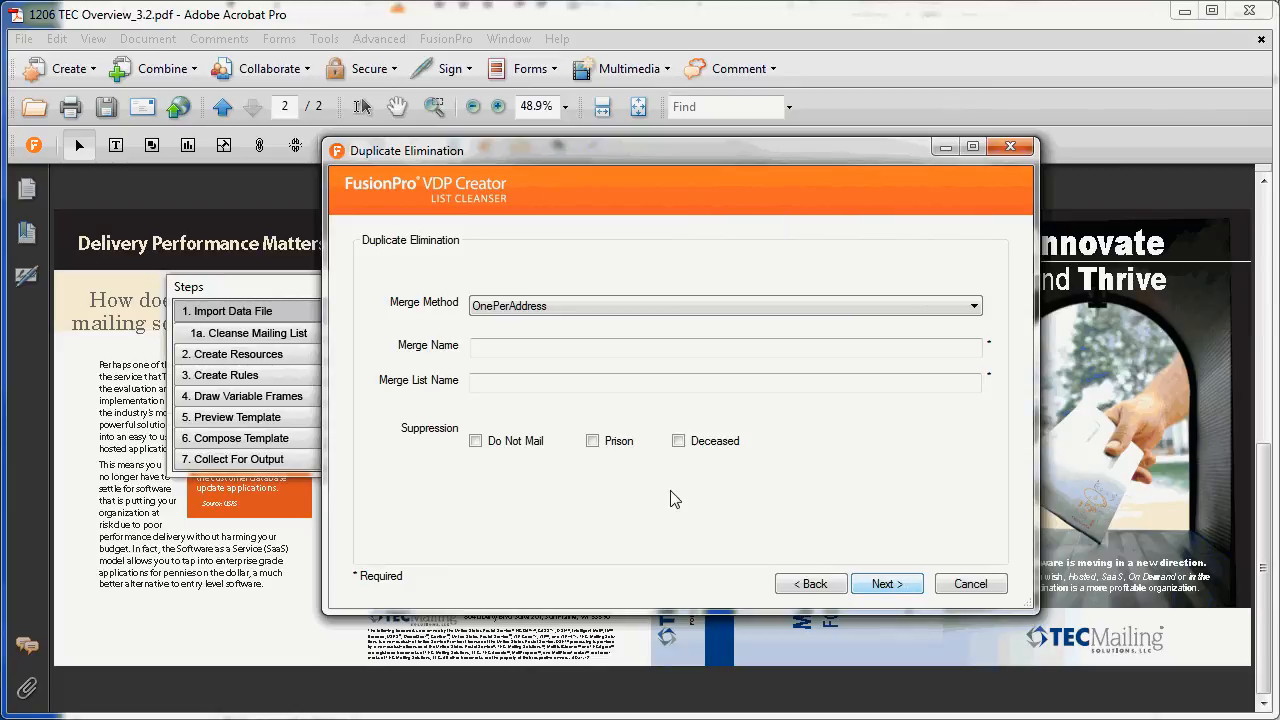
mouse_move(620, 306)
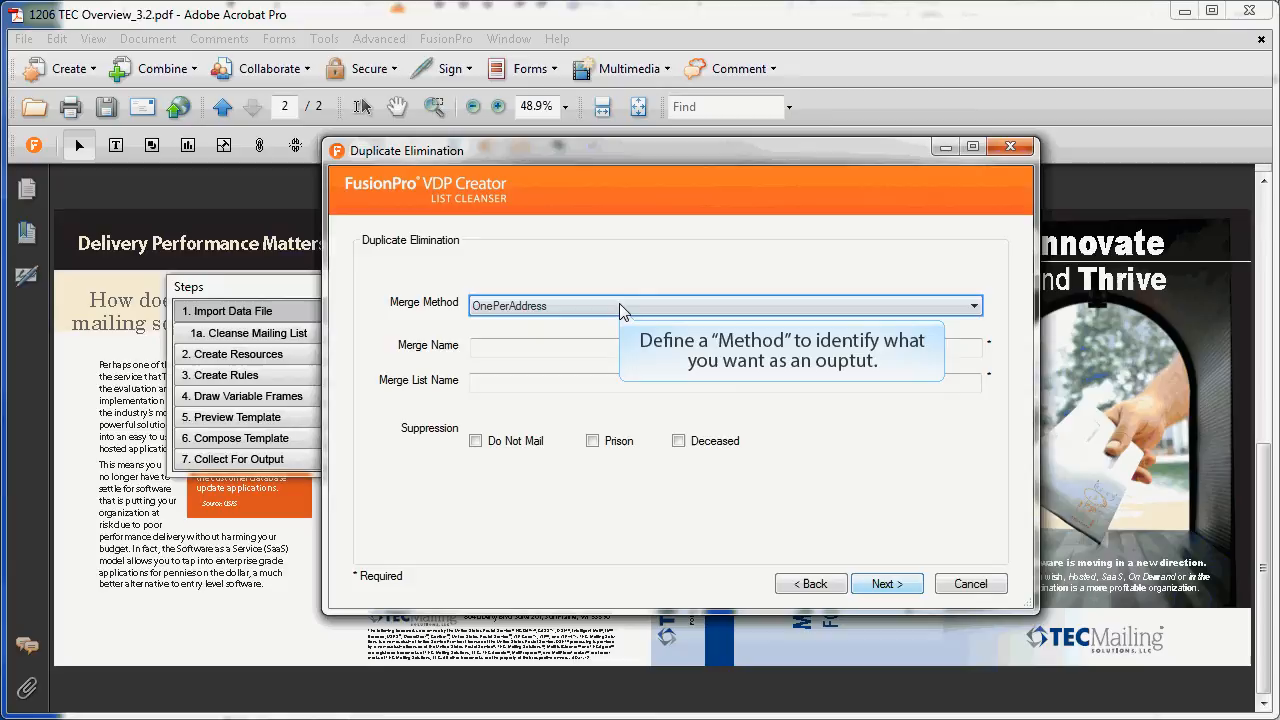
Step: Set the merge method to OnePerIndividualAtAddress for duplicate elimination
click(970, 304)
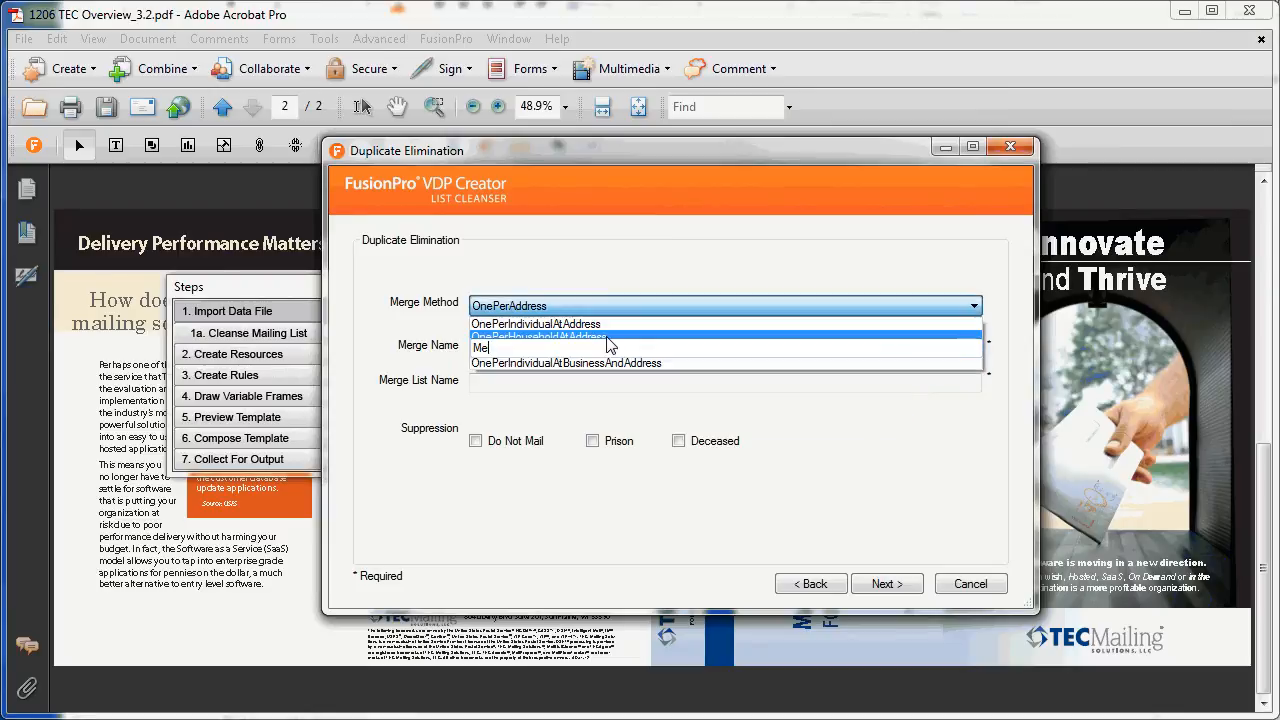
click(536, 324)
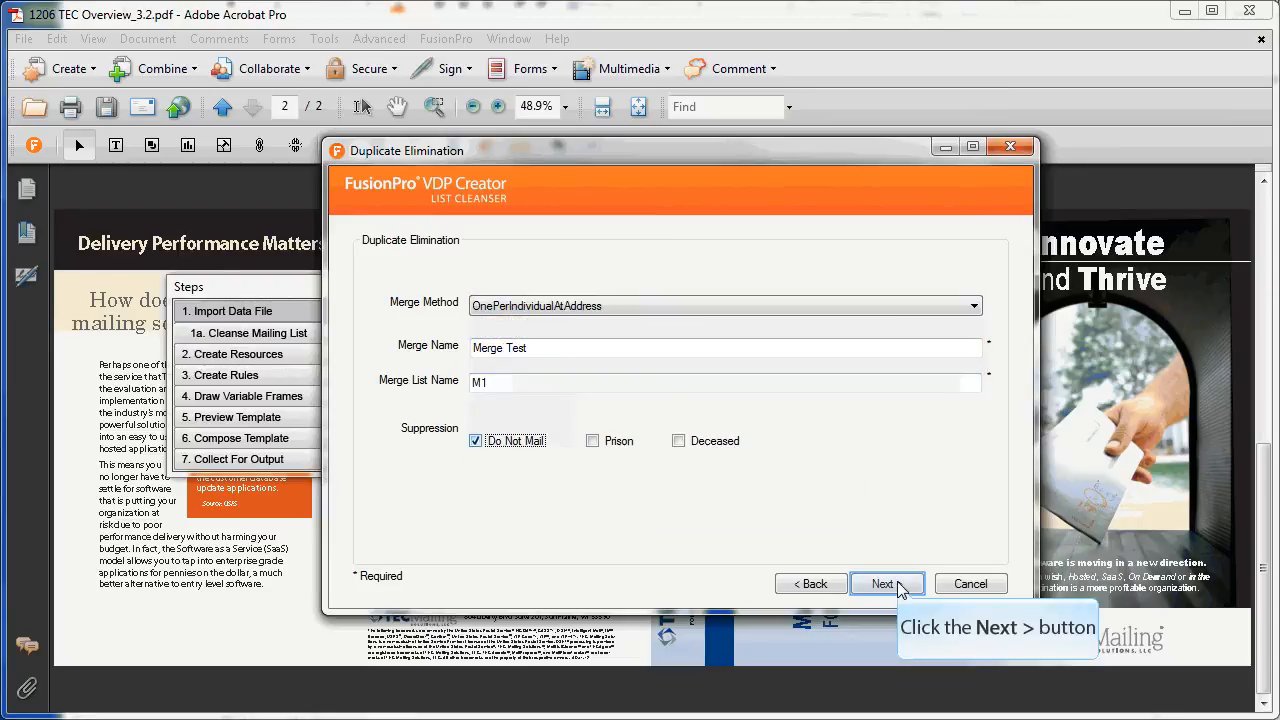
Step: Enter mail event Test Mailing with a chosen mail class and letter dimensions, continuing to tracking
click(886, 584)
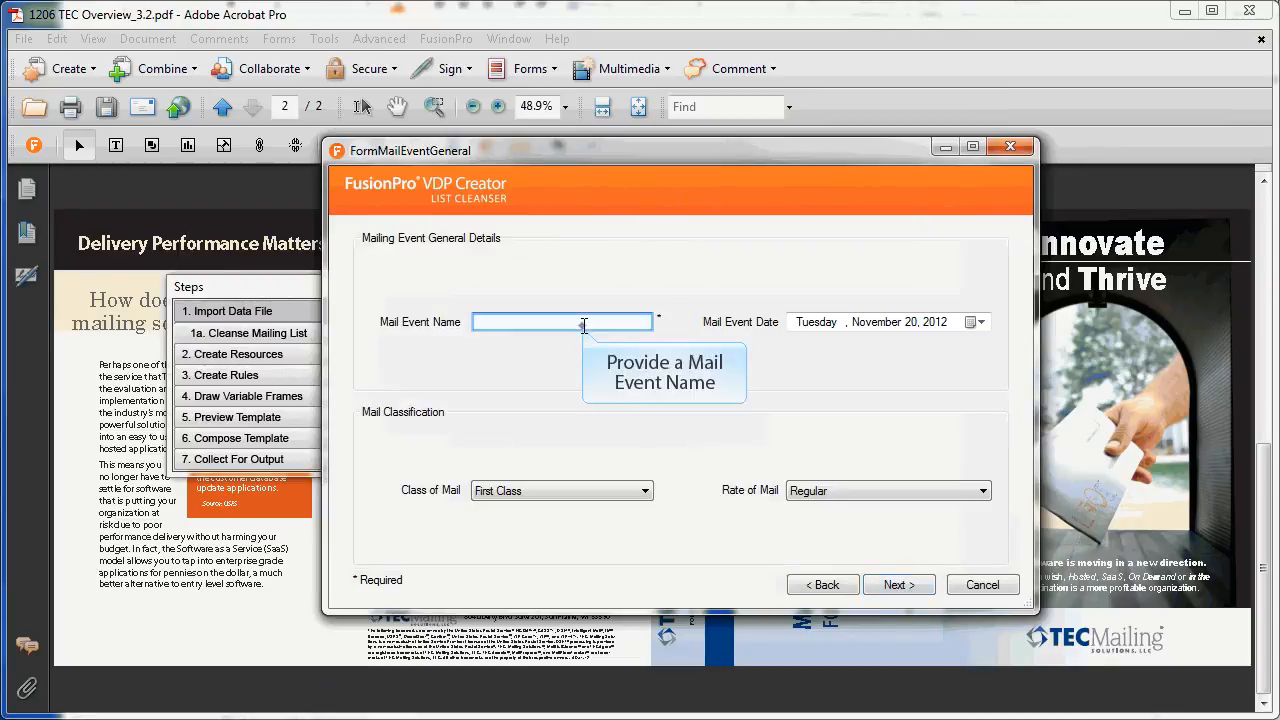
text(Test)
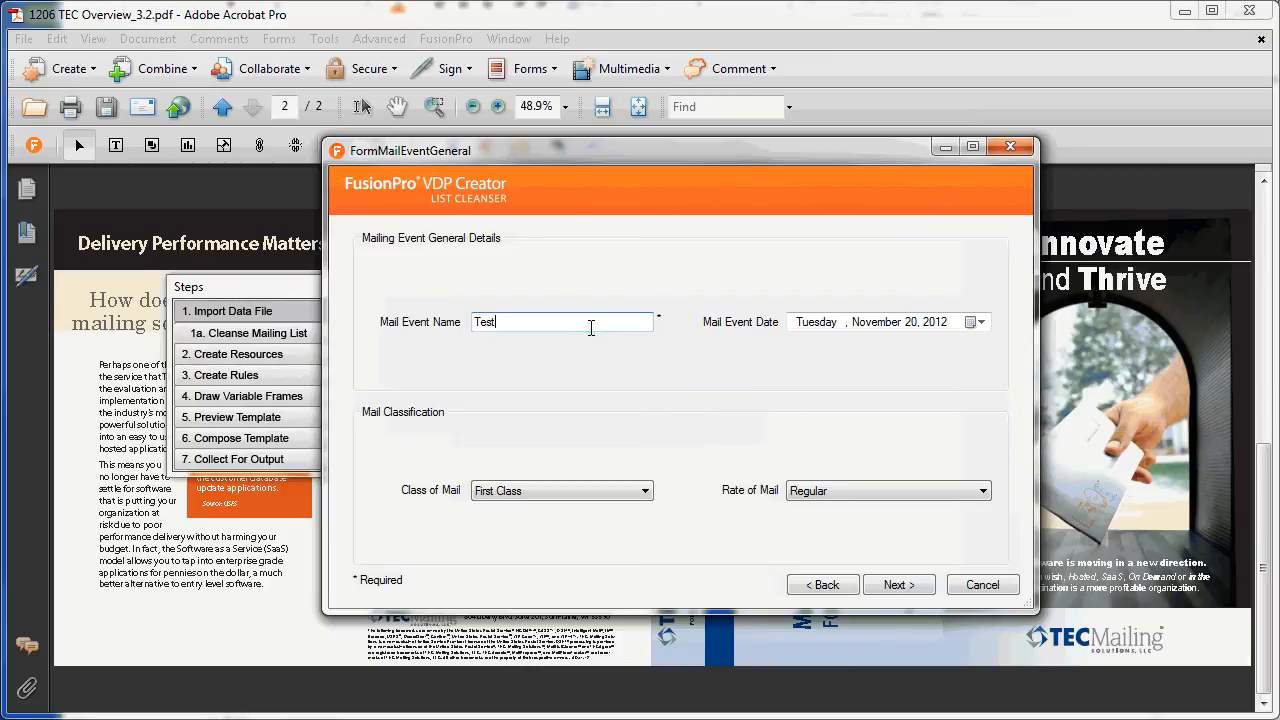
click(644, 490)
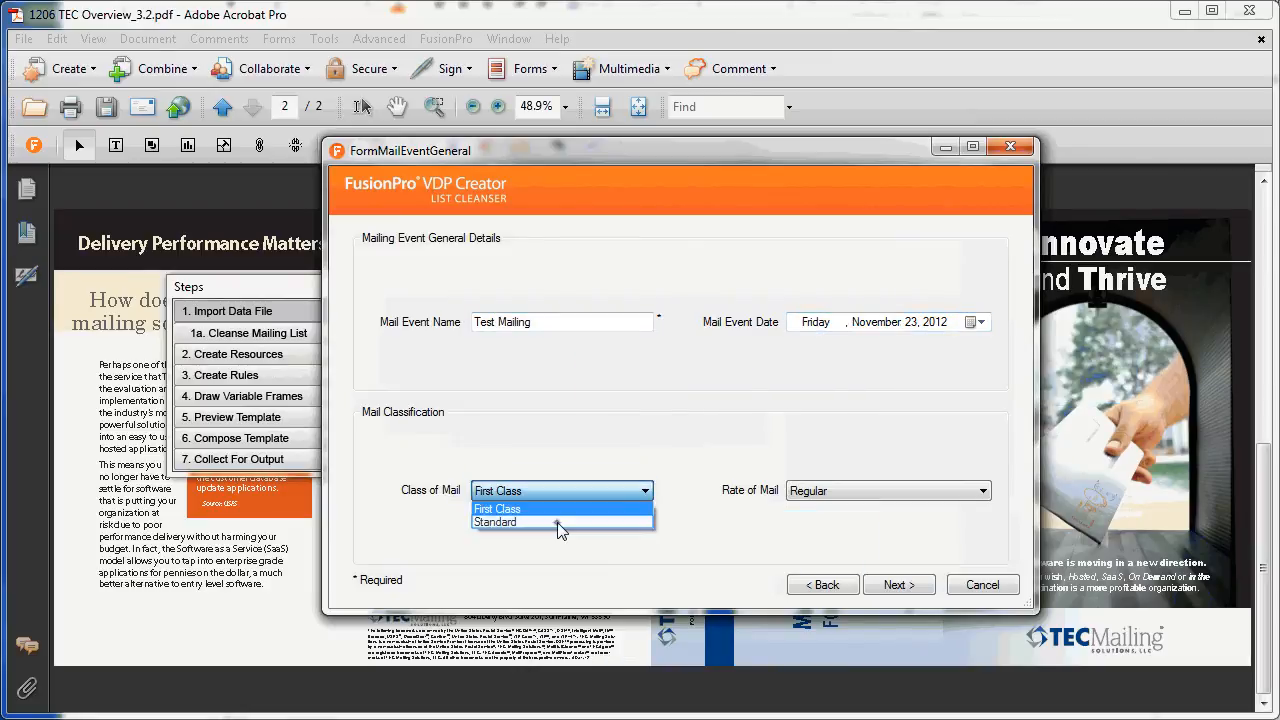
click(898, 584)
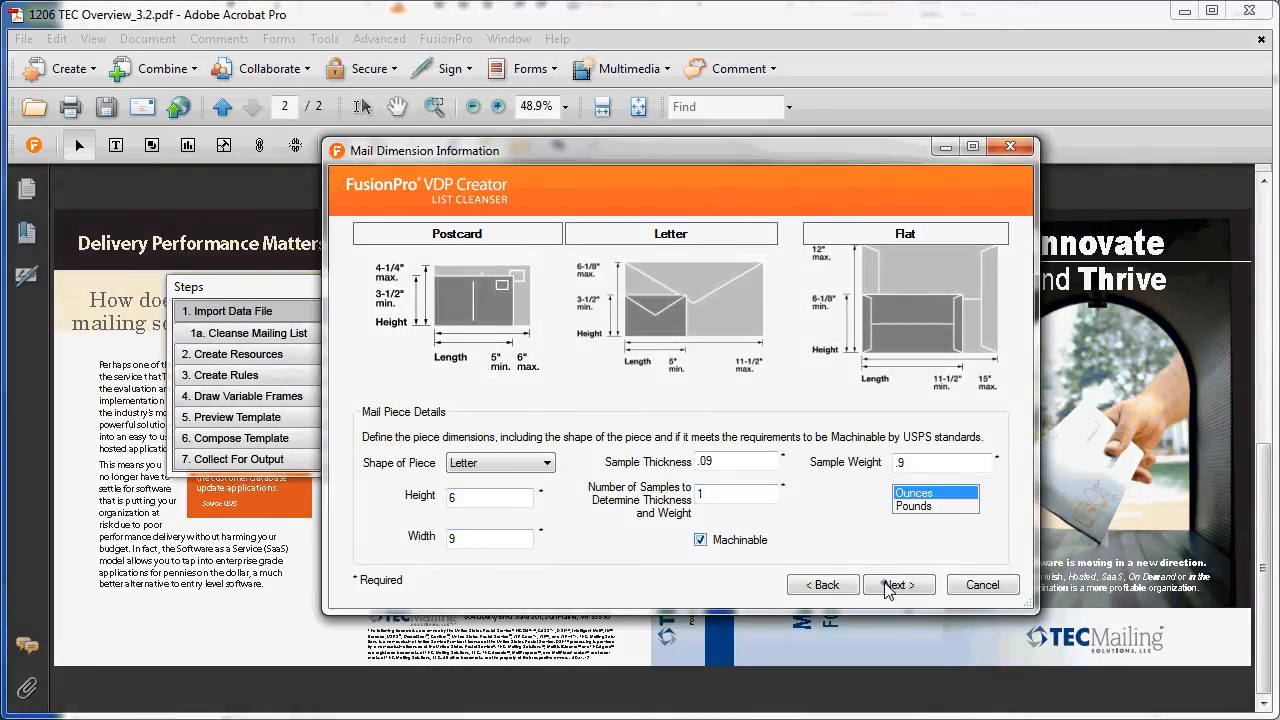
click(898, 584)
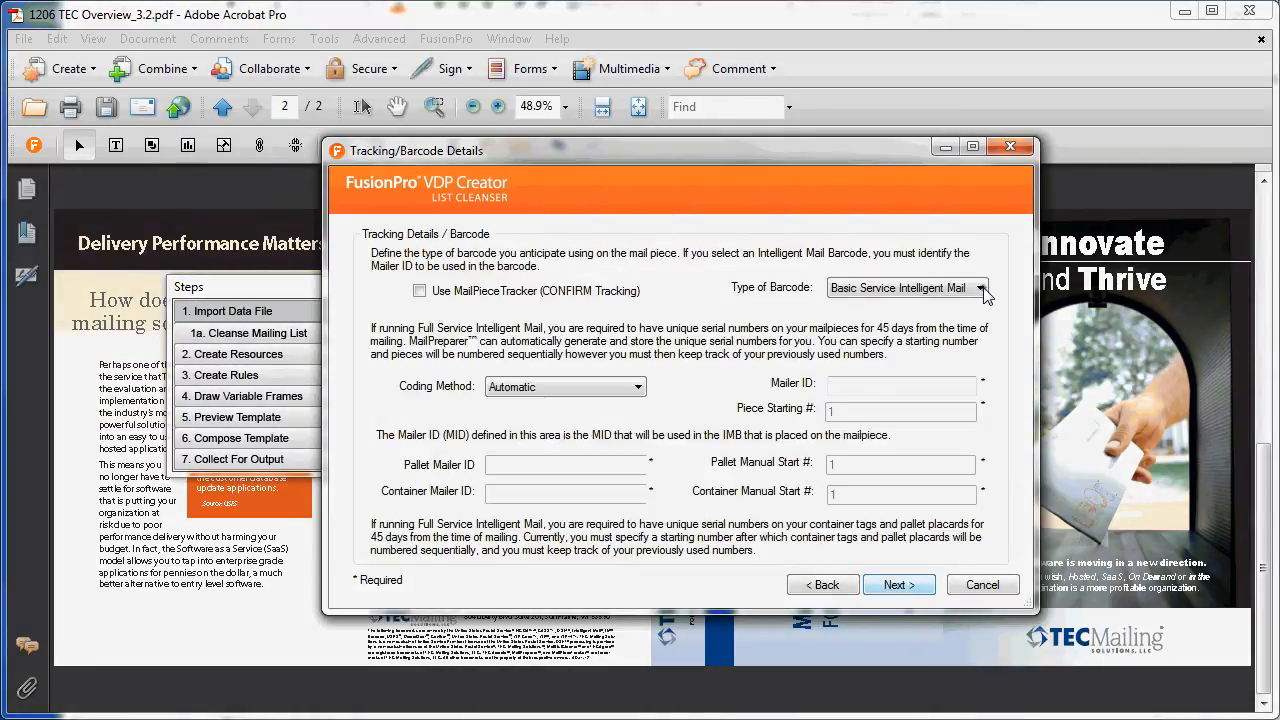
Step: Set tracking to Basic Service Intelligent Mail barcodes with mailer ID 1234 and move to move-update settings
click(980, 288)
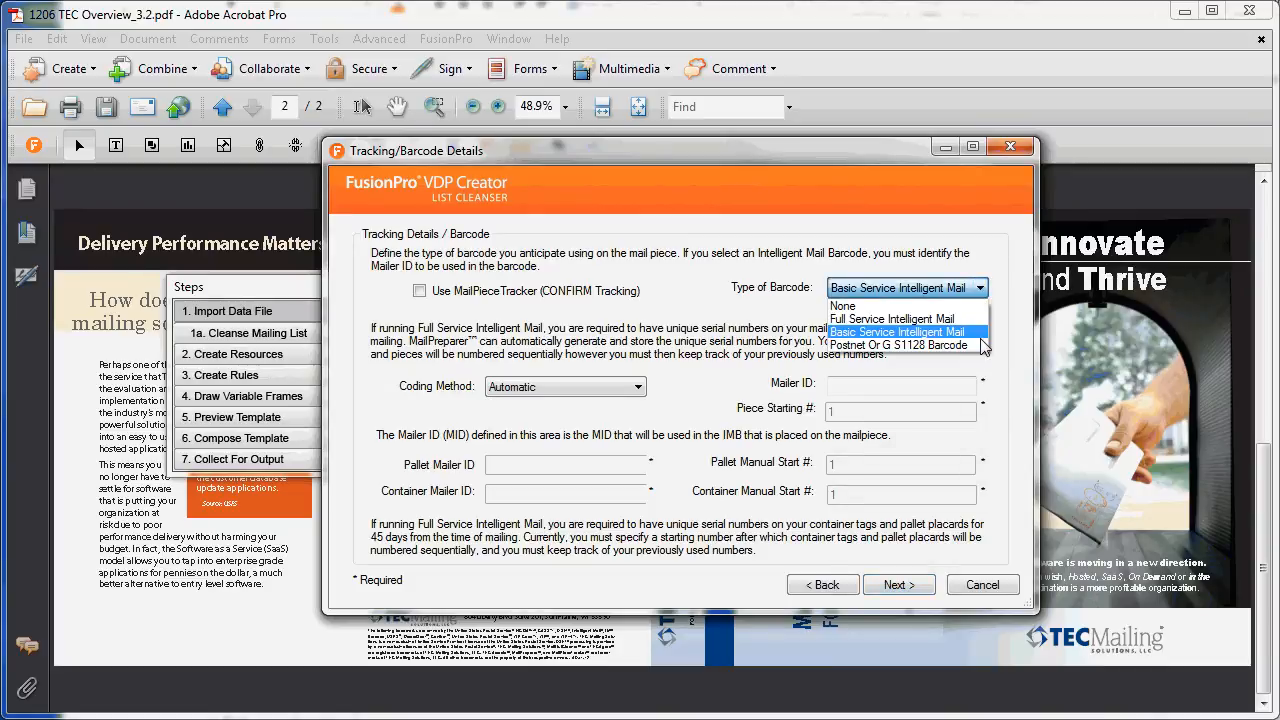
click(896, 332)
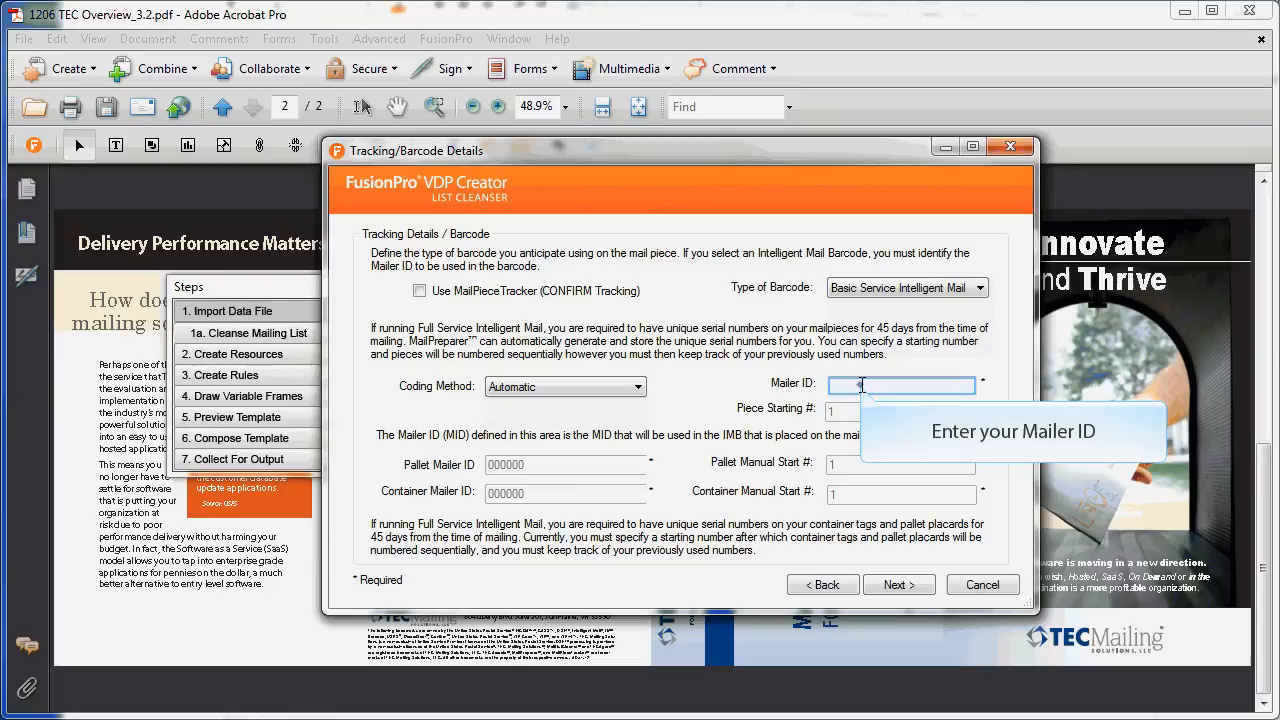
text(1234)
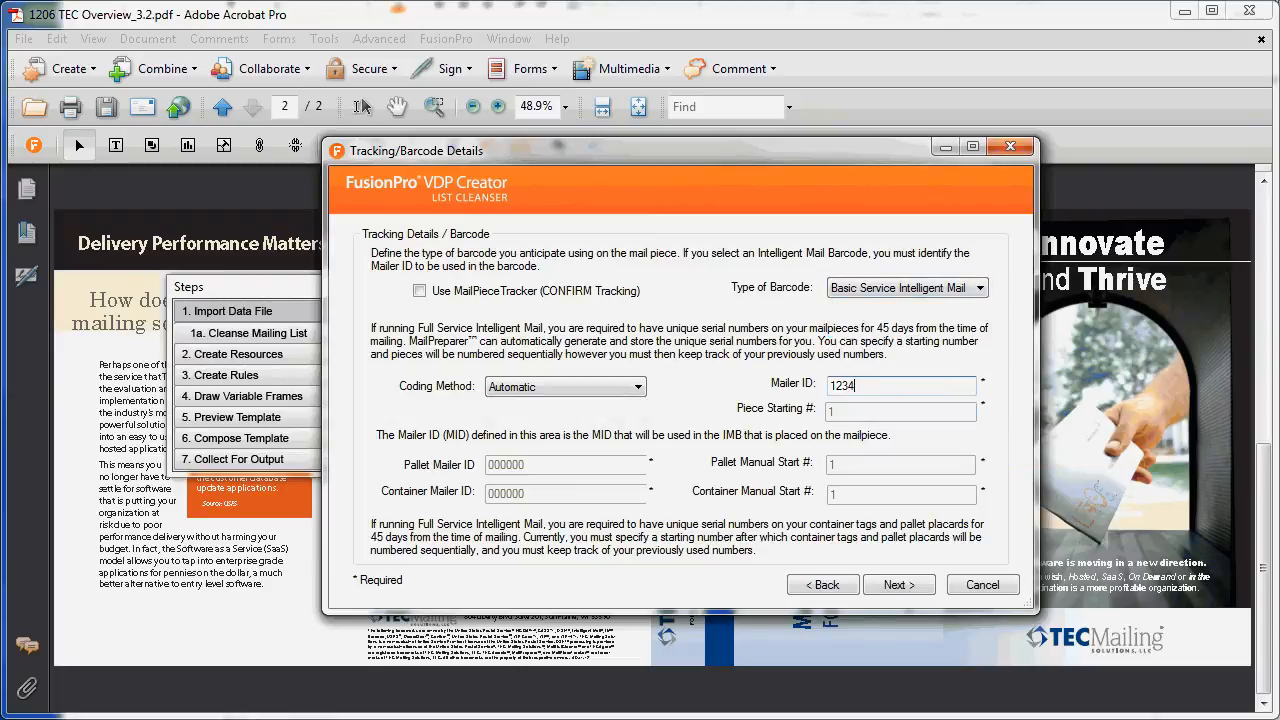
click(898, 584)
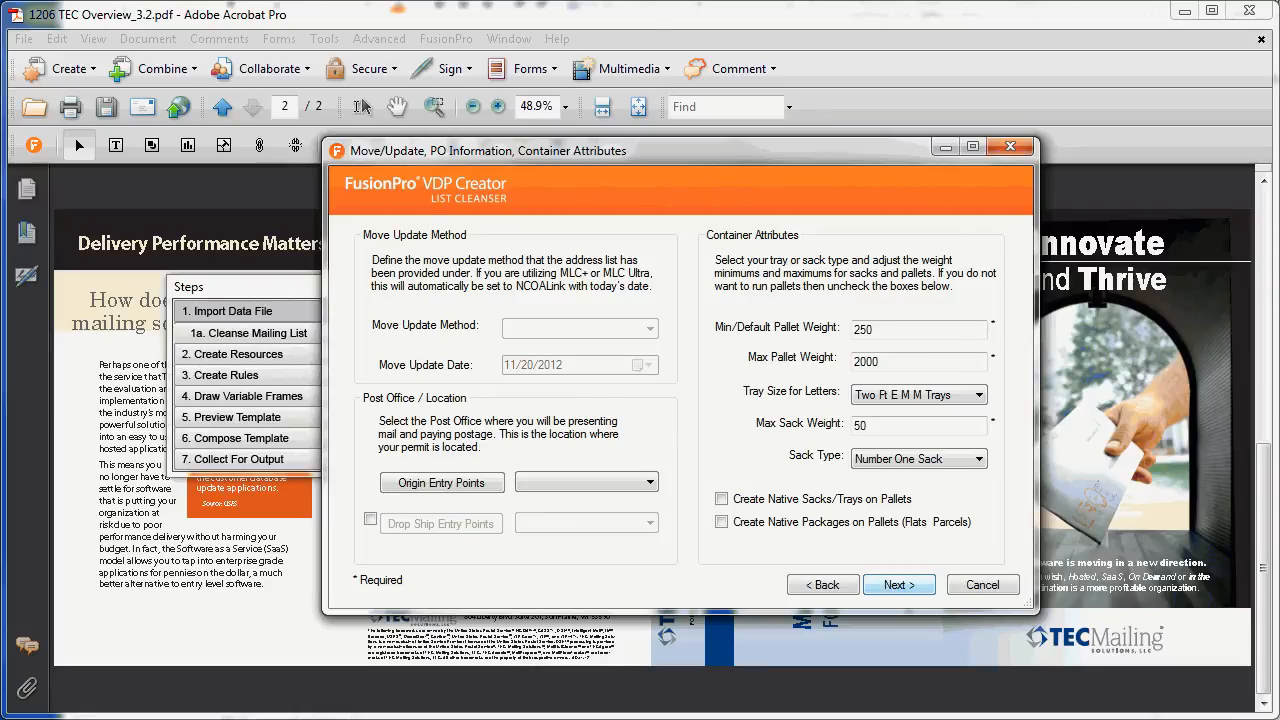
Step: Enable drop-ship entry points using the NDC_ONLY list with MADISON, WI origin and pallets allowed, continuing to the mail agent
click(370, 520)
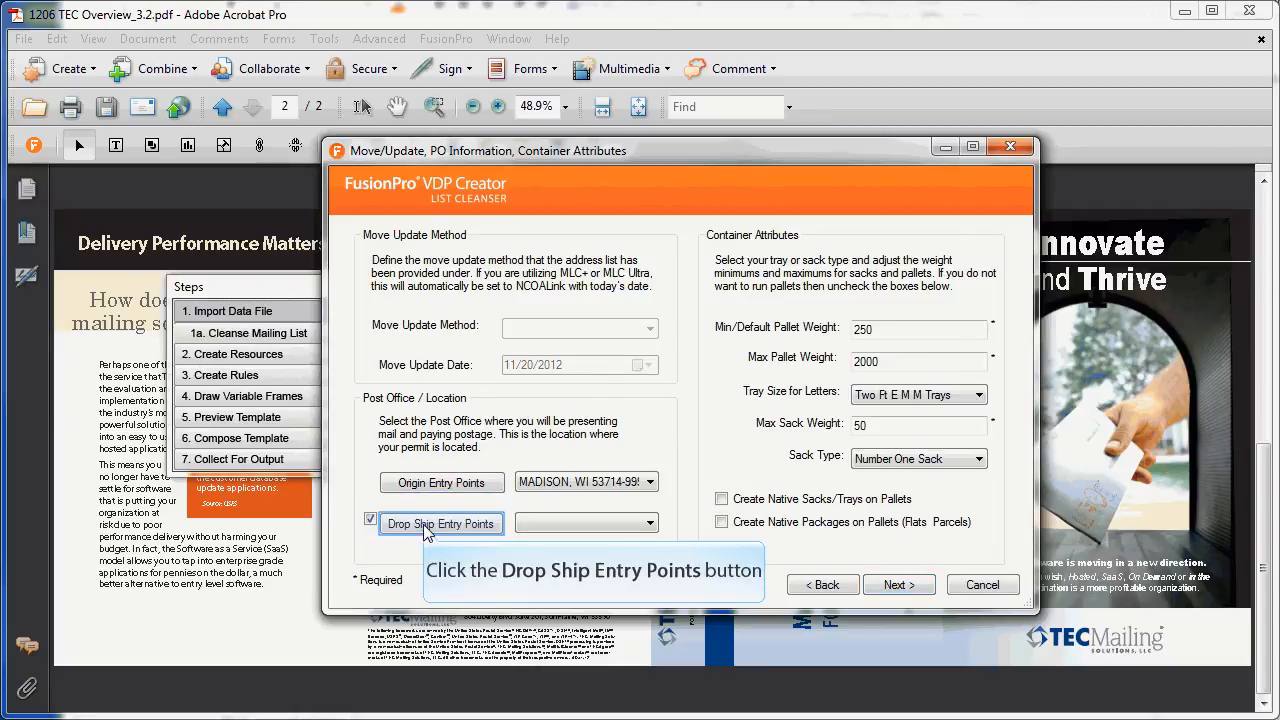
click(440, 524)
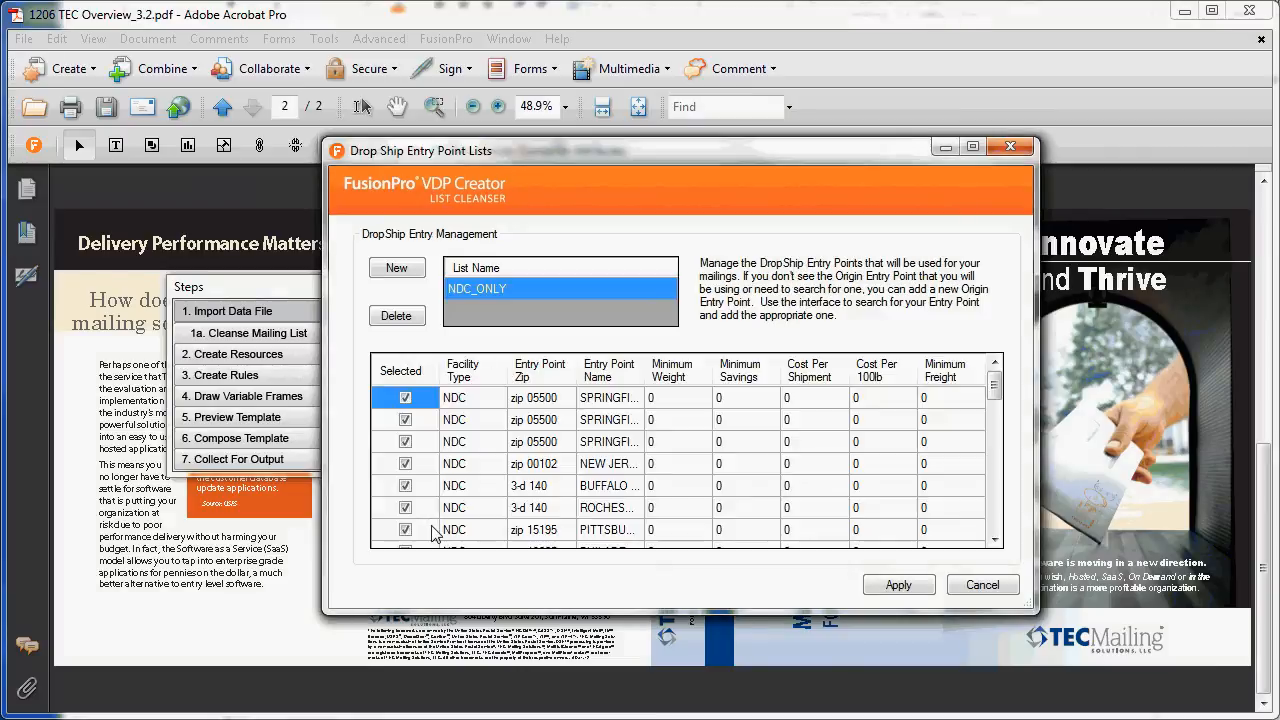
mouse_move(670, 400)
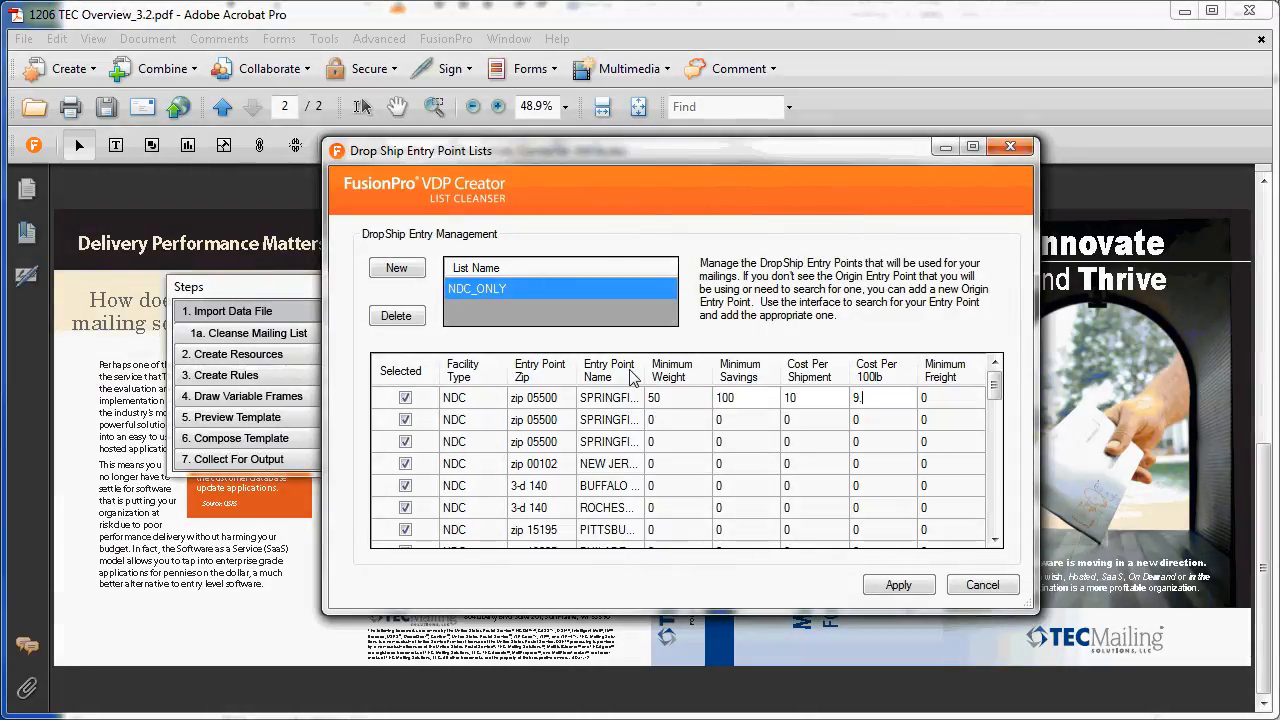
click(898, 584)
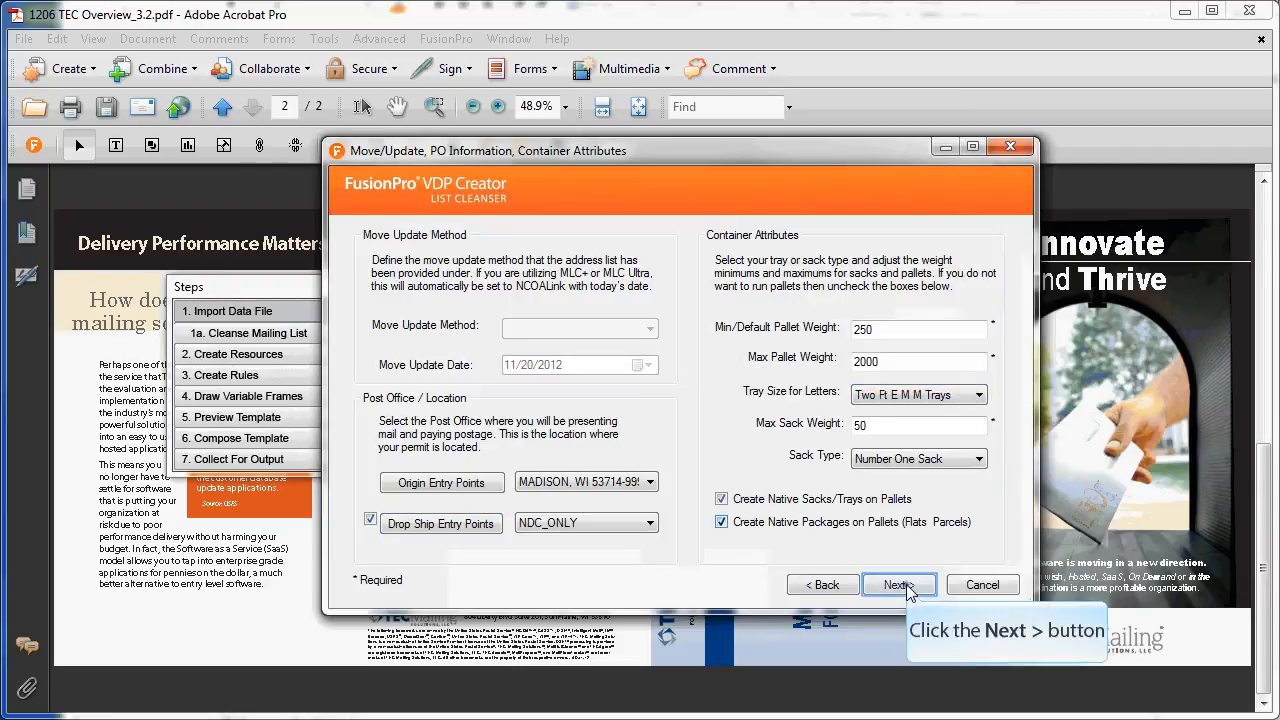
click(896, 584)
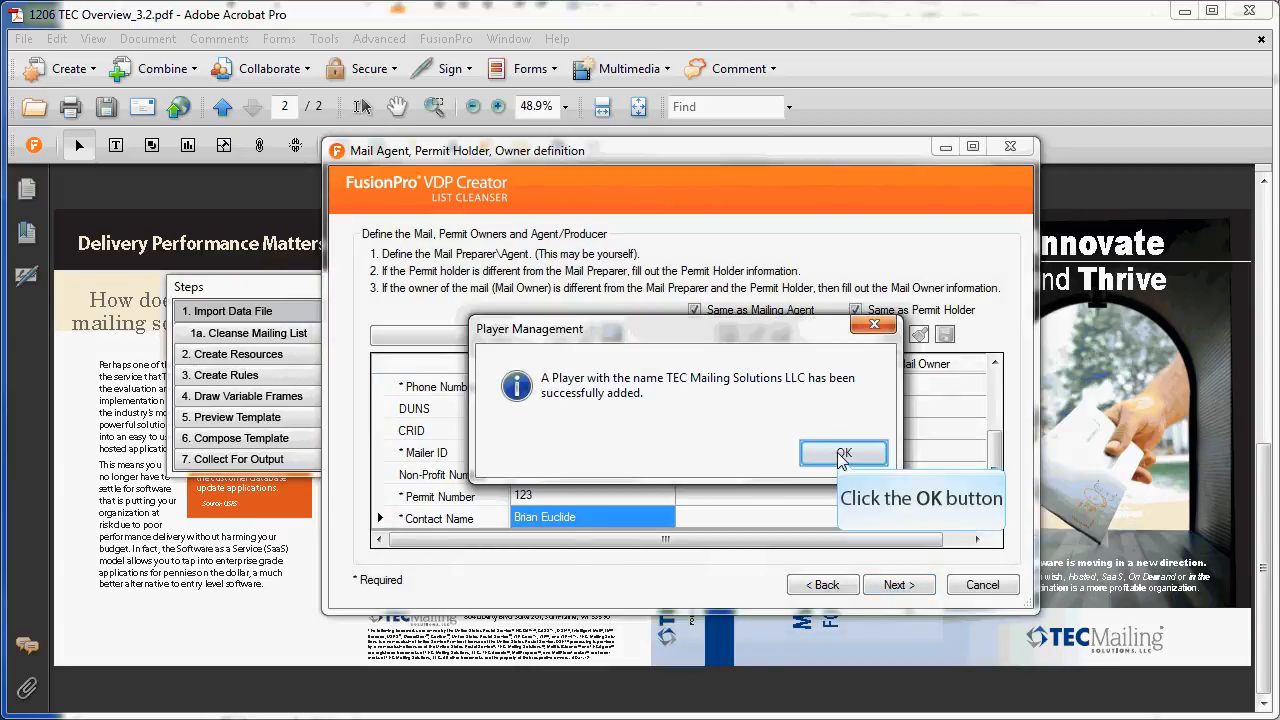
Step: Confirm the TEC Mailing Solutions LLC mail agent, authorize payment and submit the $50.00 order
click(844, 452)
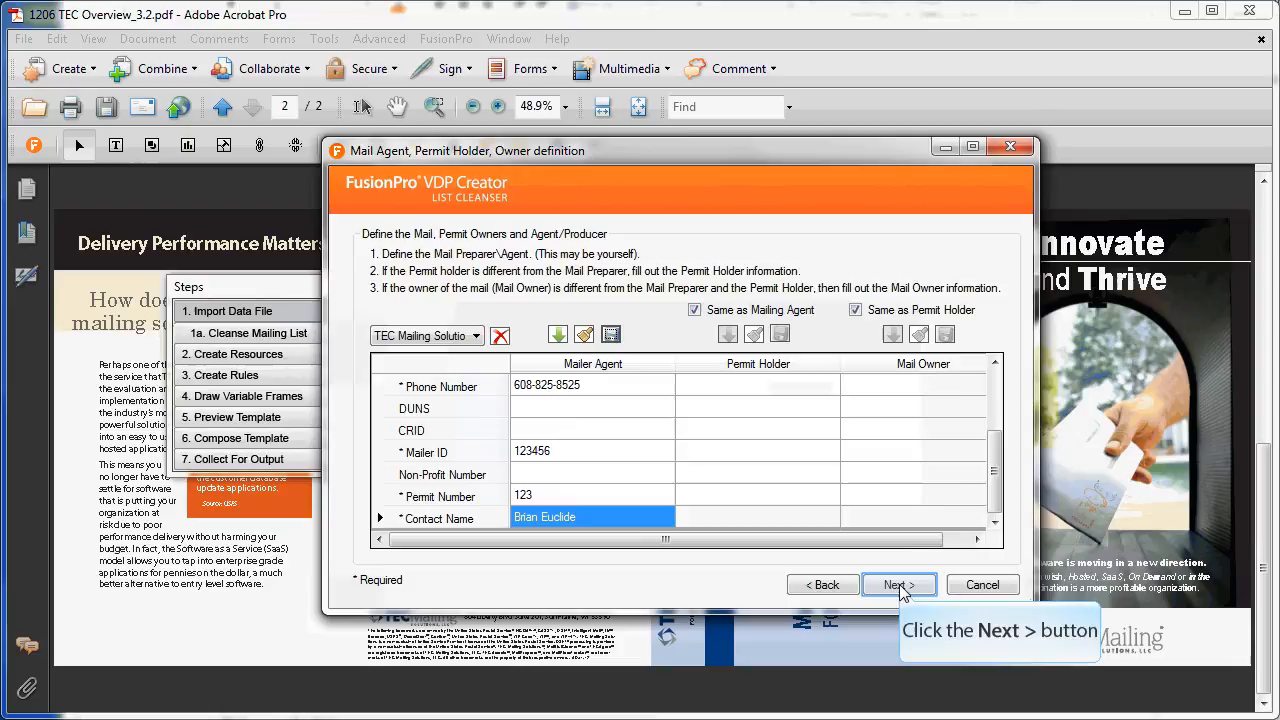
click(898, 584)
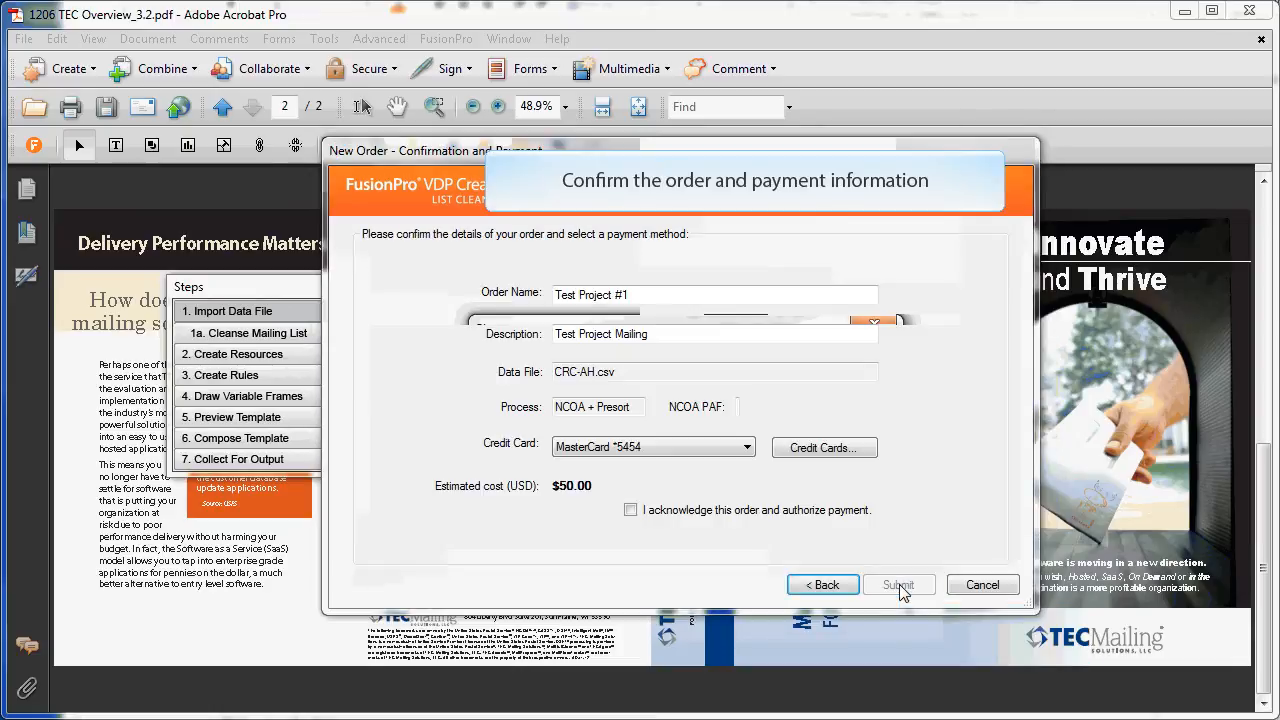
click(630, 510)
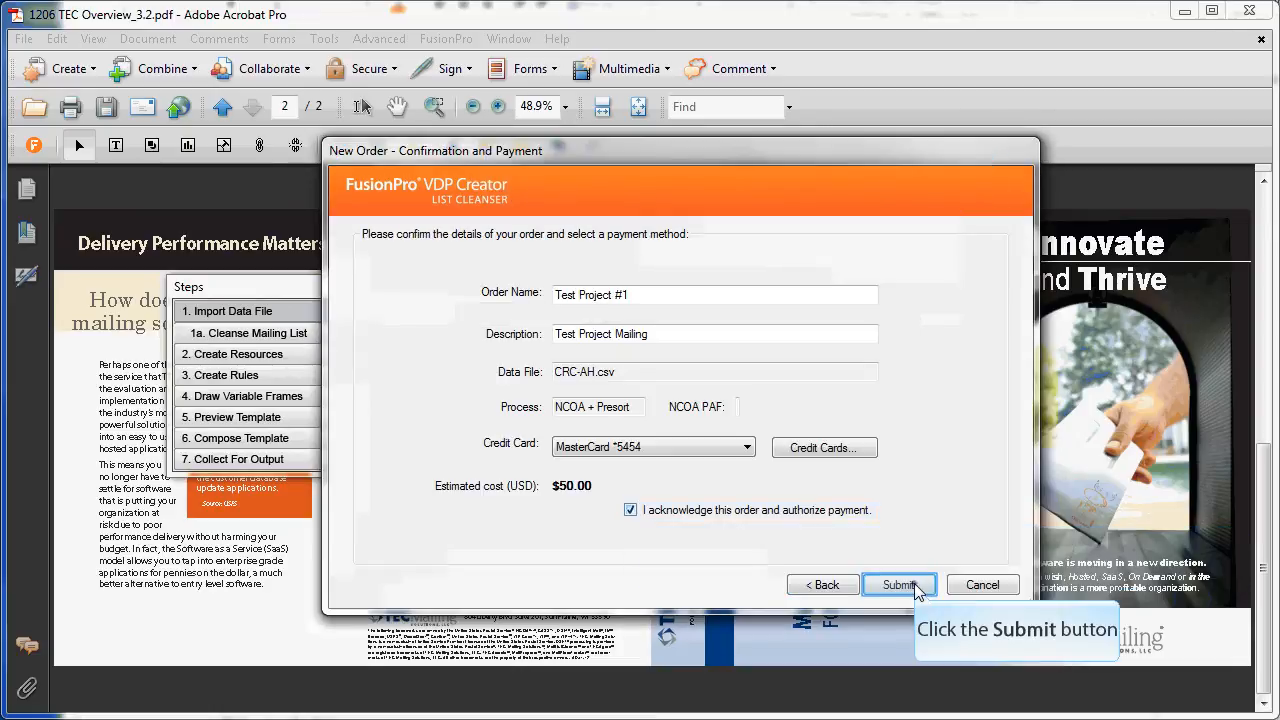
click(898, 584)
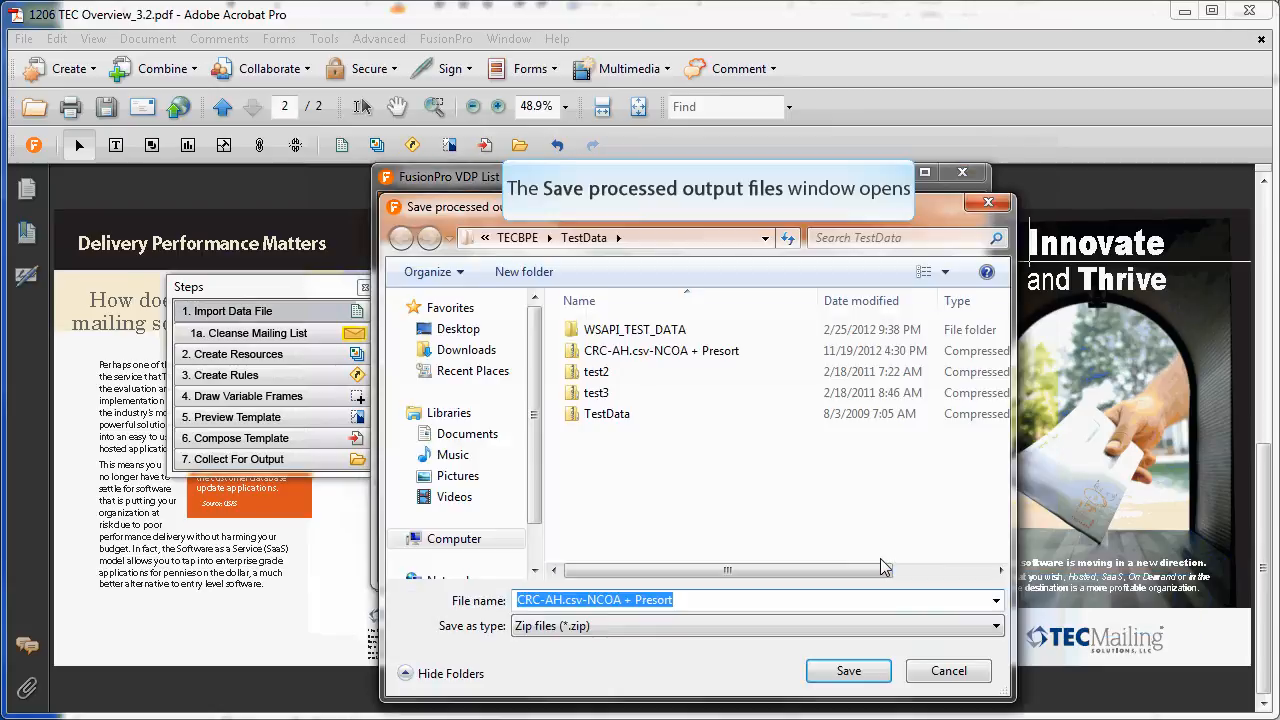
Step: Save the processed NCOA + Presort output zip and view the downloaded file
click(848, 670)
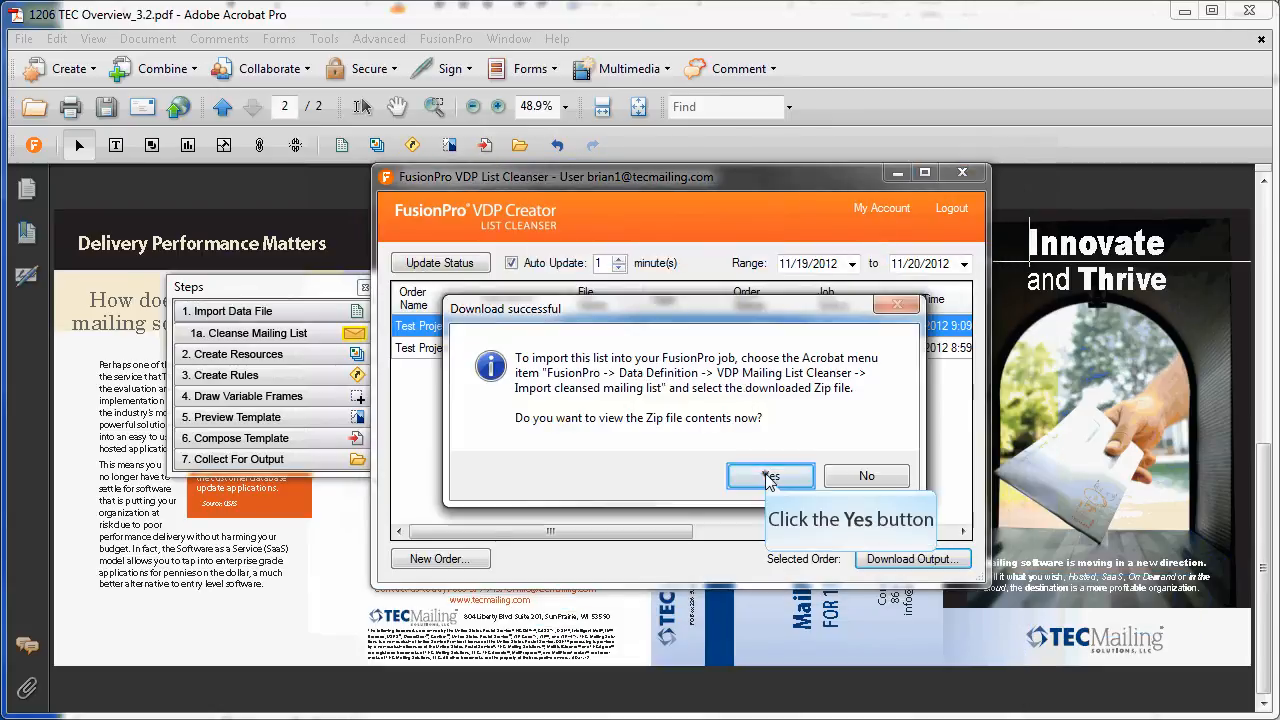
click(446, 40)
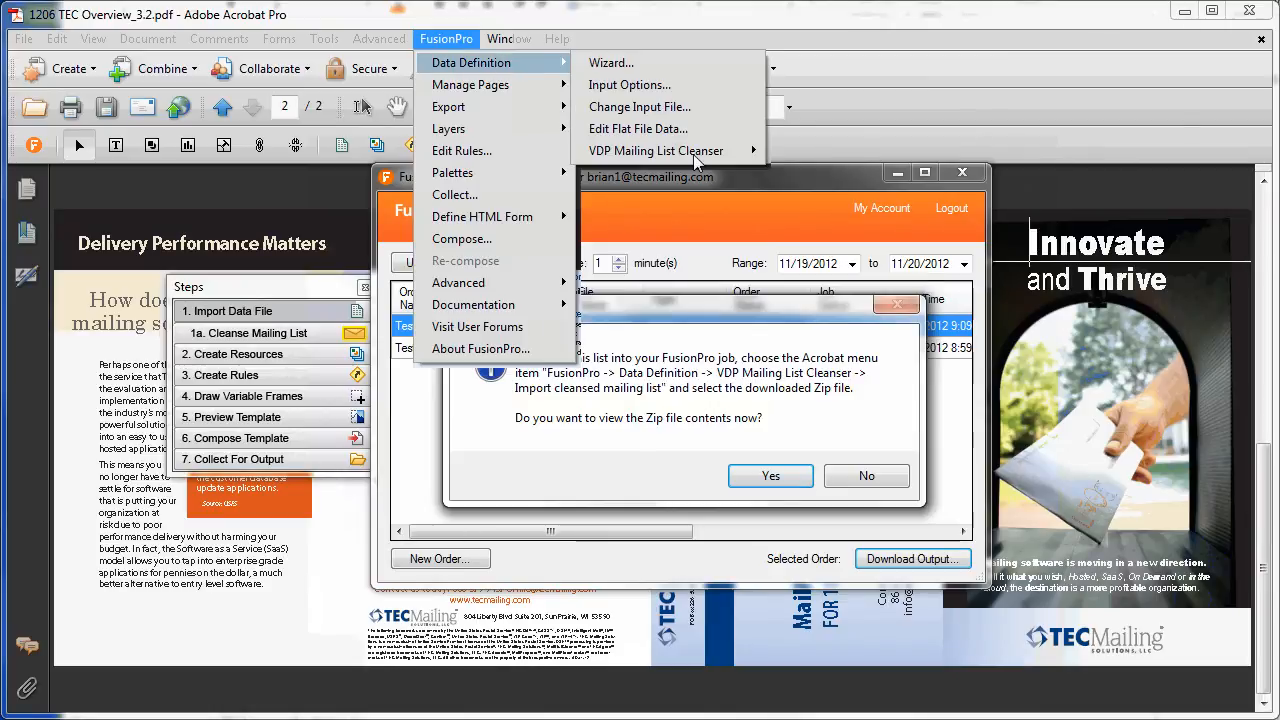
Step: Import the NCOA + Presort cleansed list into the job and accept the FNL_ address fields in the text frame
click(770, 476)
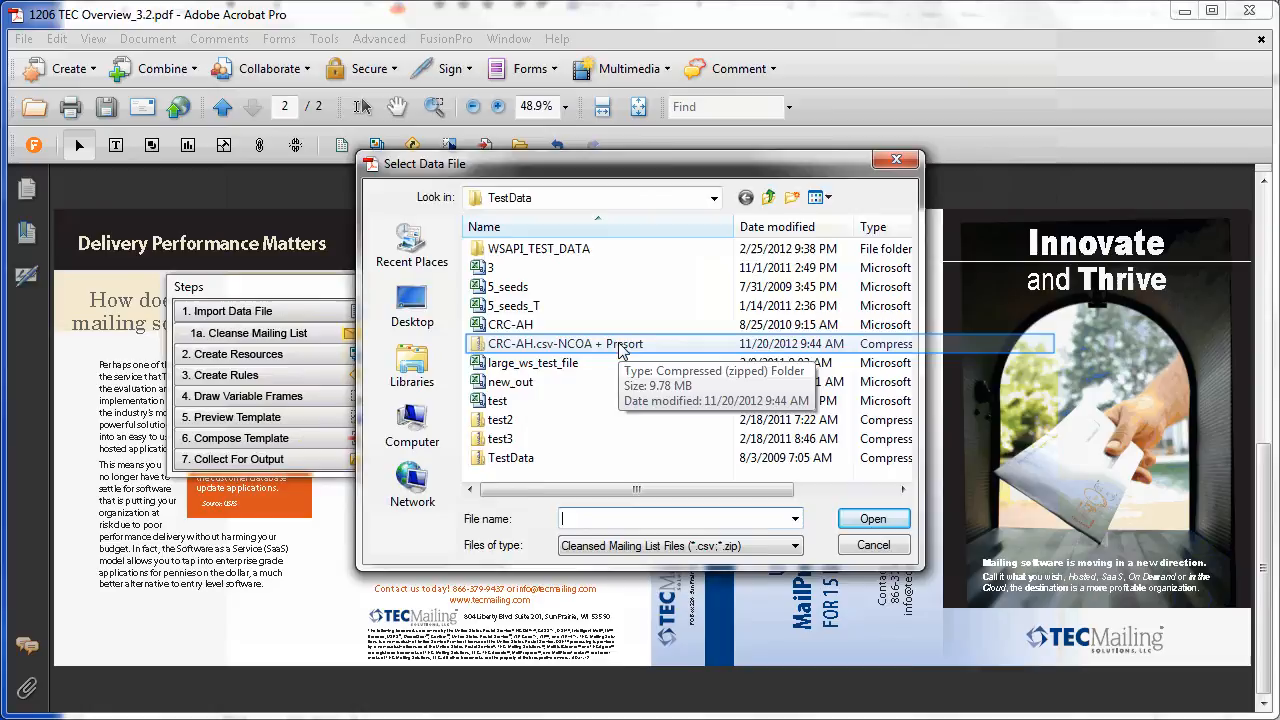
click(872, 518)
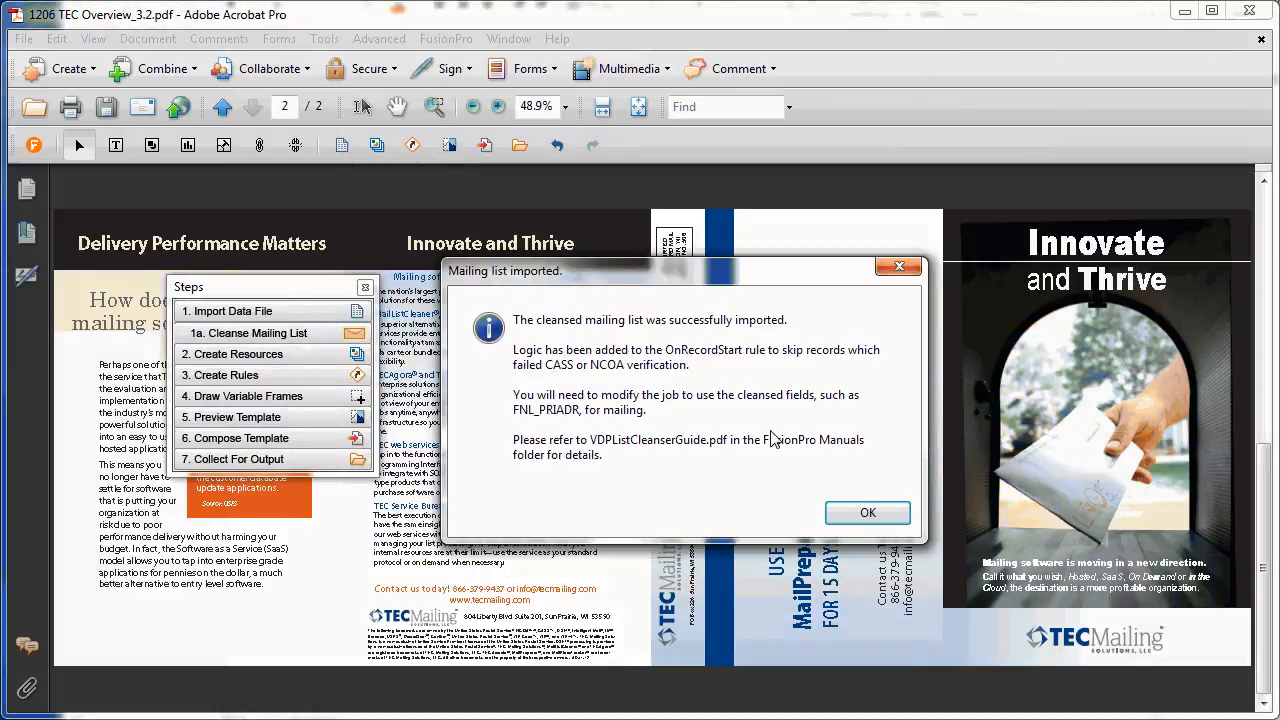
mouse_move(788, 478)
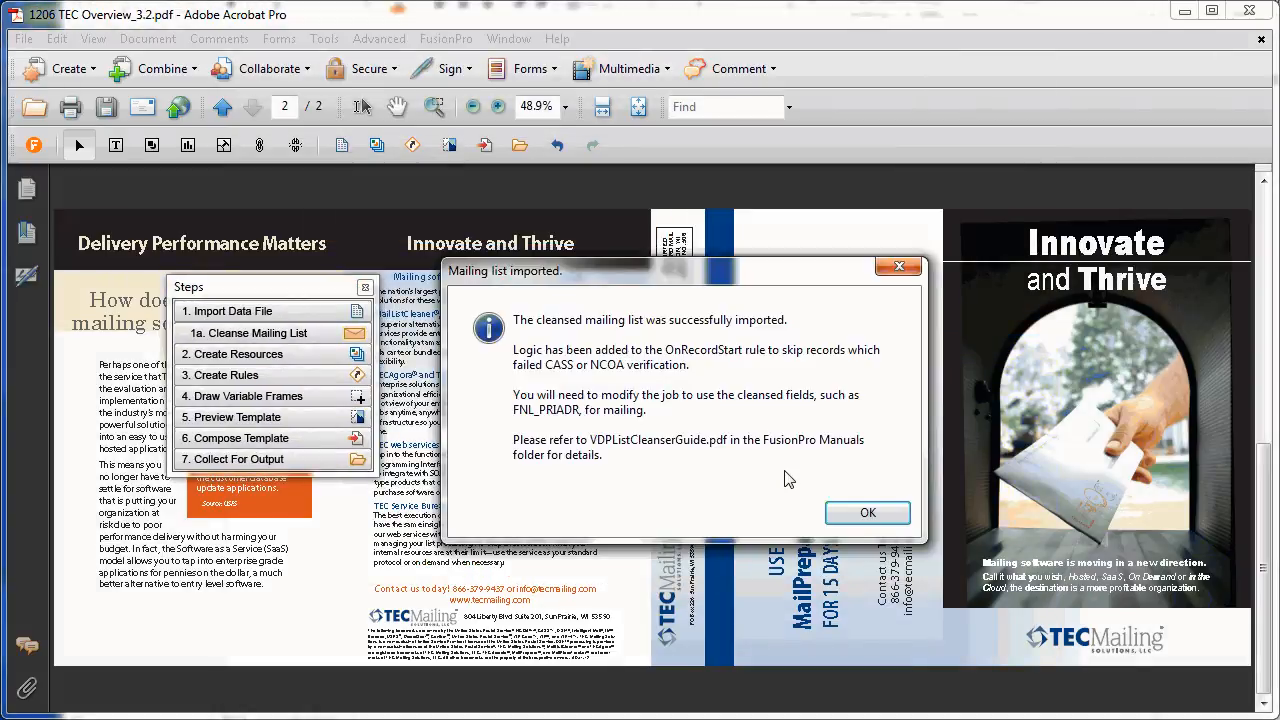
mouse_move(868, 512)
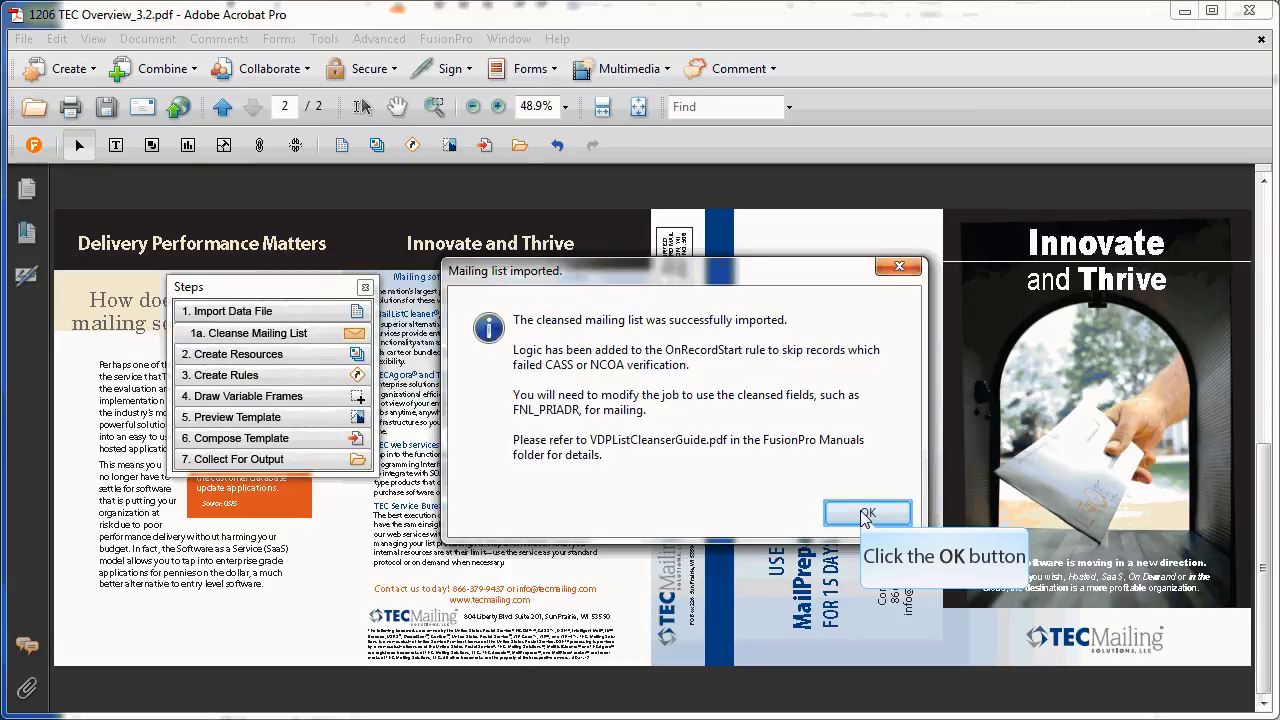
click(868, 512)
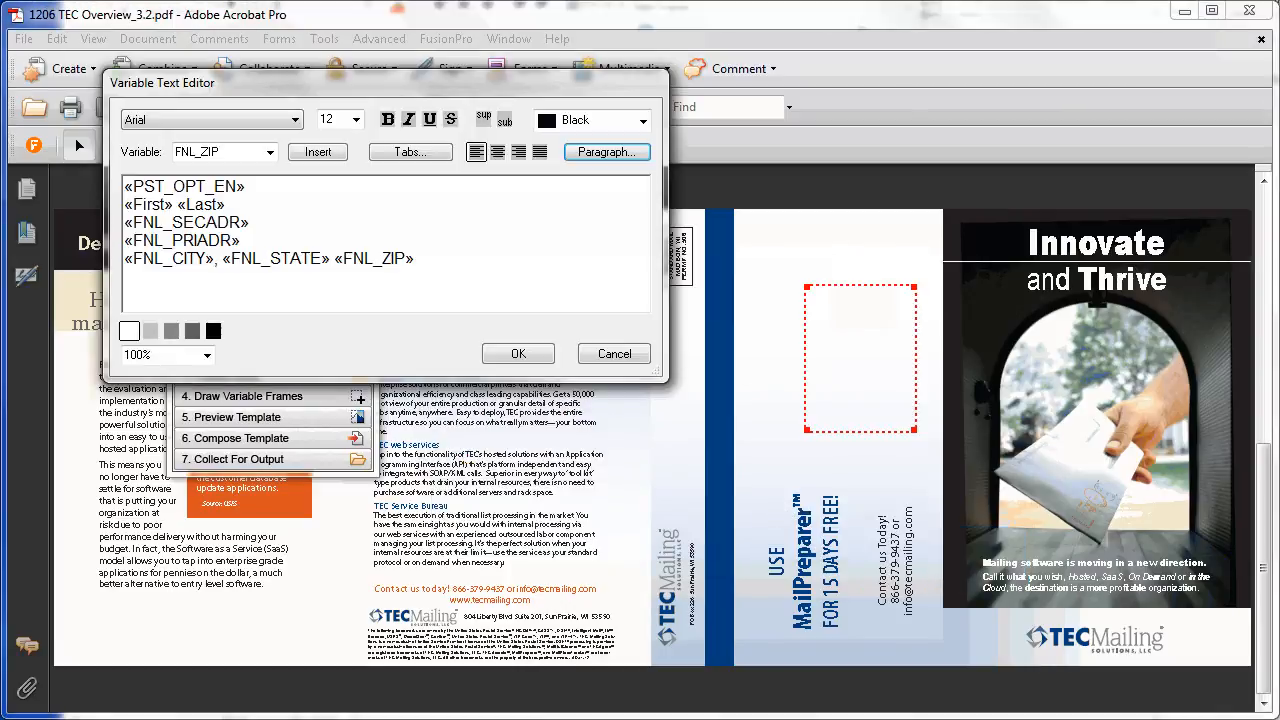
click(518, 352)
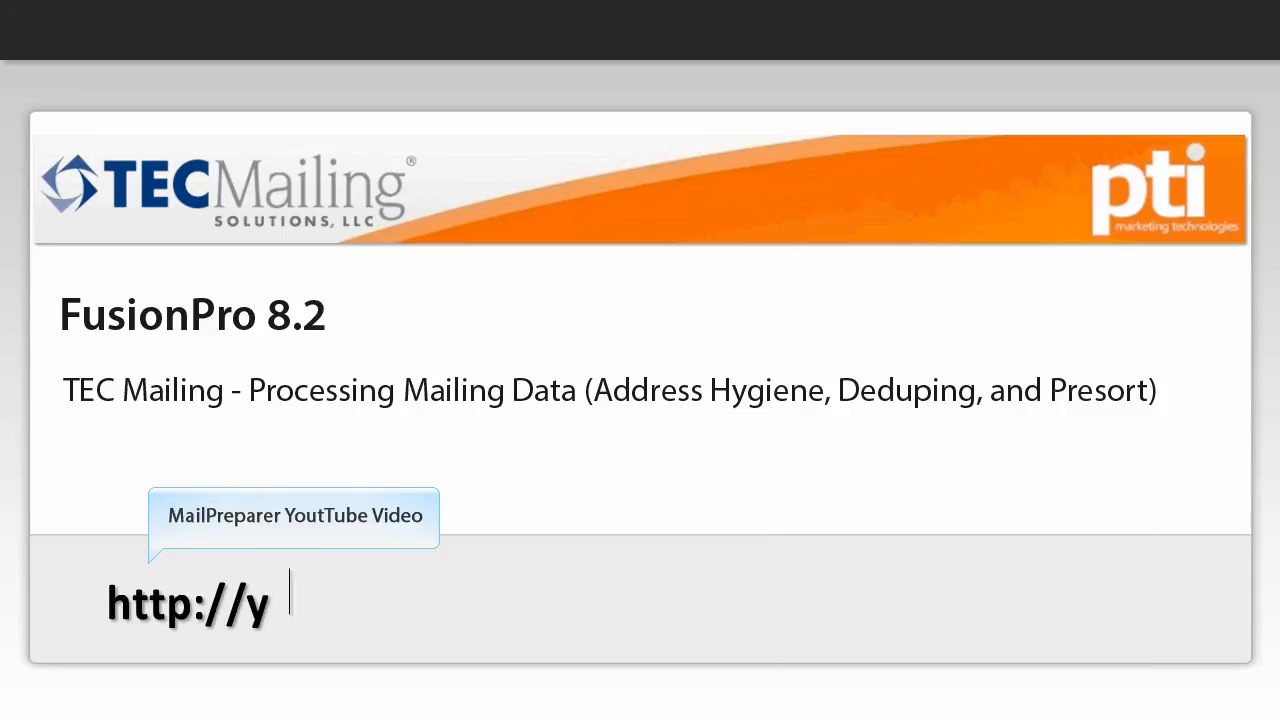
Step: Add the youtu.be/LIAH link under MailPreparer YouTube Video on the closing slide
text(outu.be/LIAH)
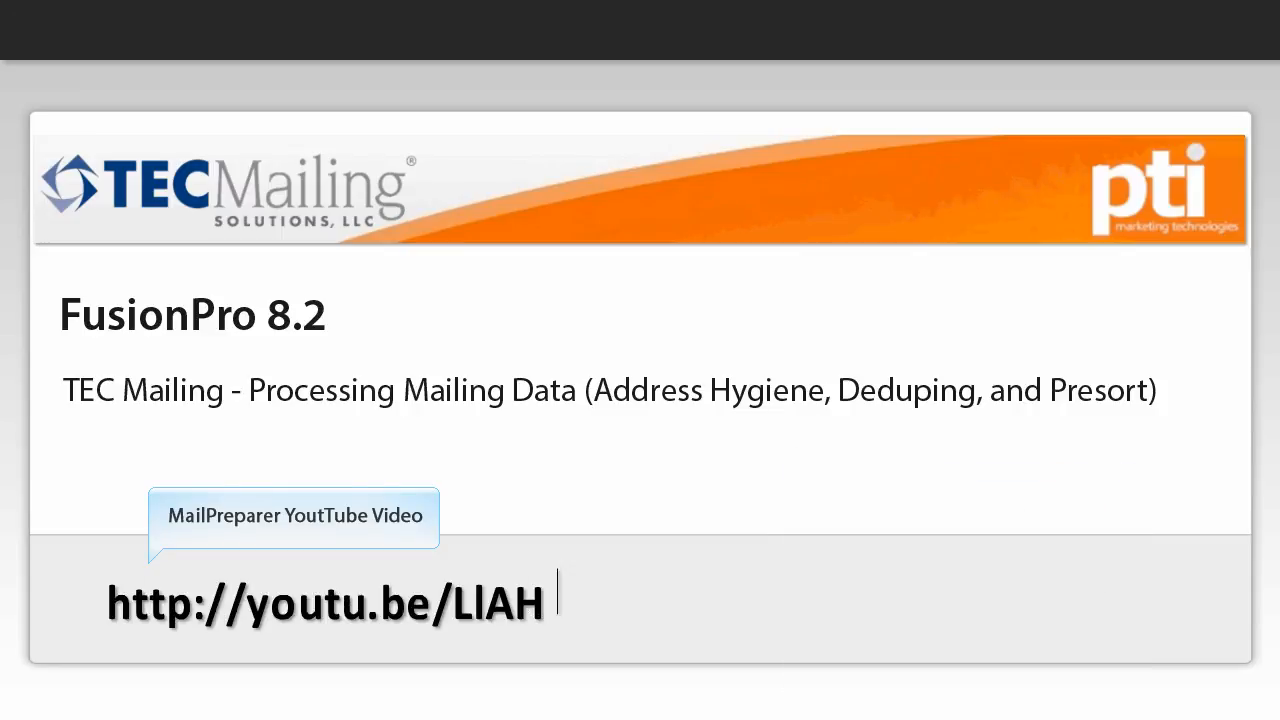